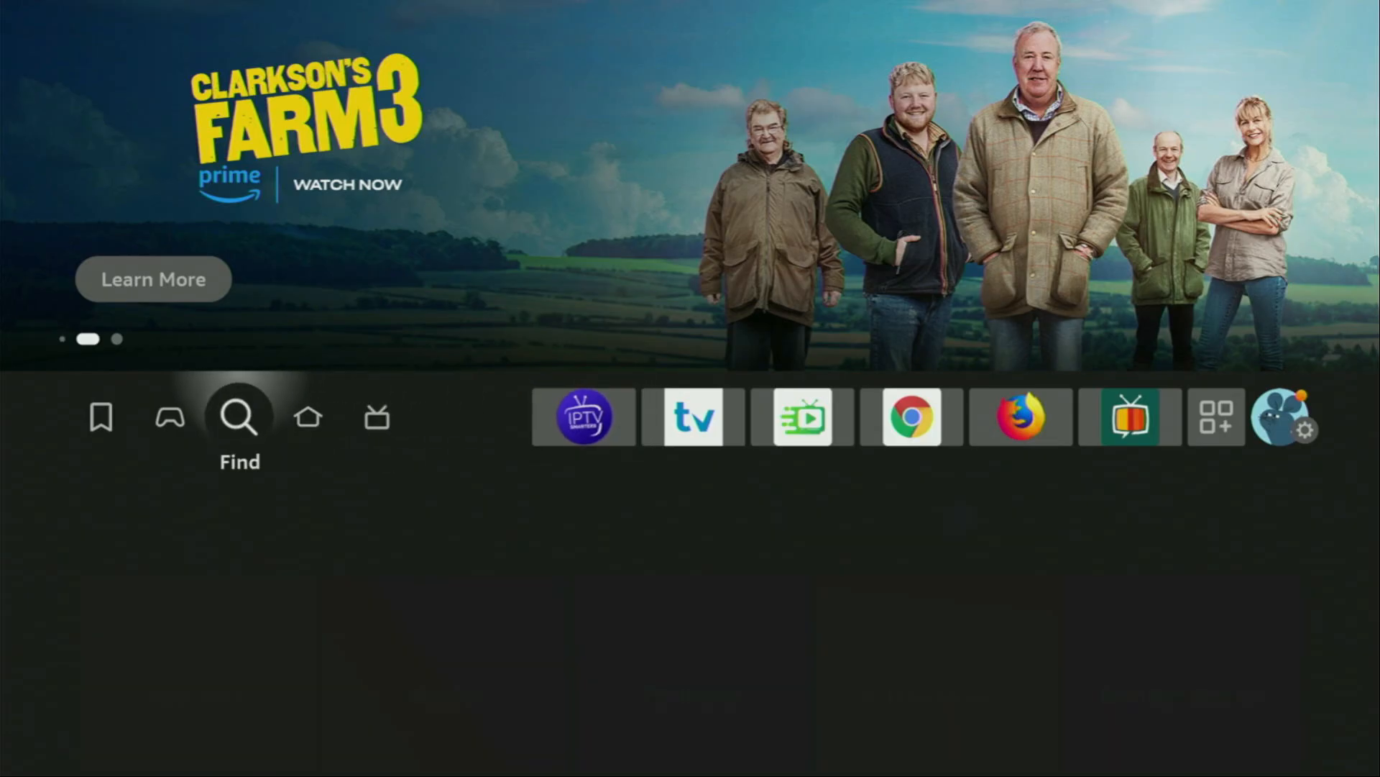
Step: Search for the Downloader app, then go to Settings and the My Fire TV page
{"action": "left_click", "coordinate": [239, 417]}
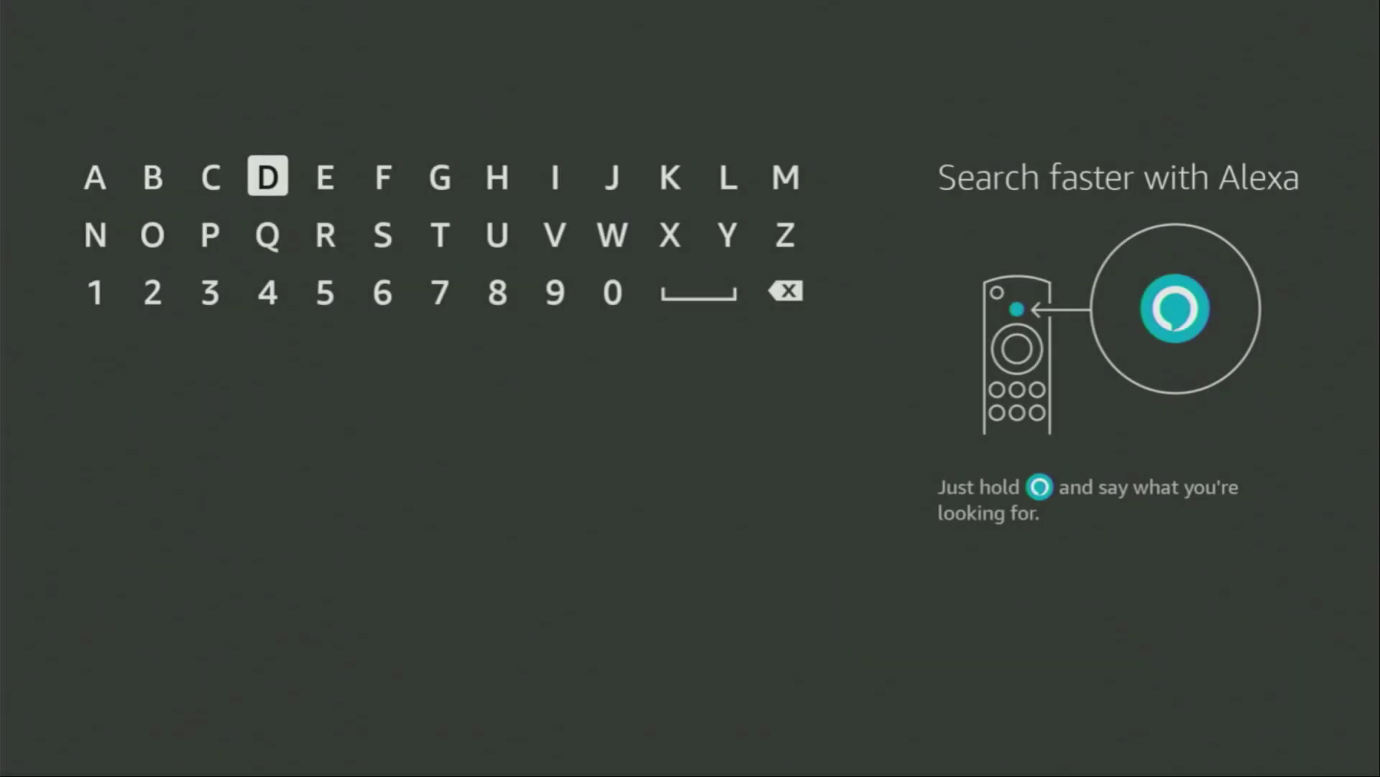
{"action": "left_click", "coordinate": [153, 238]}
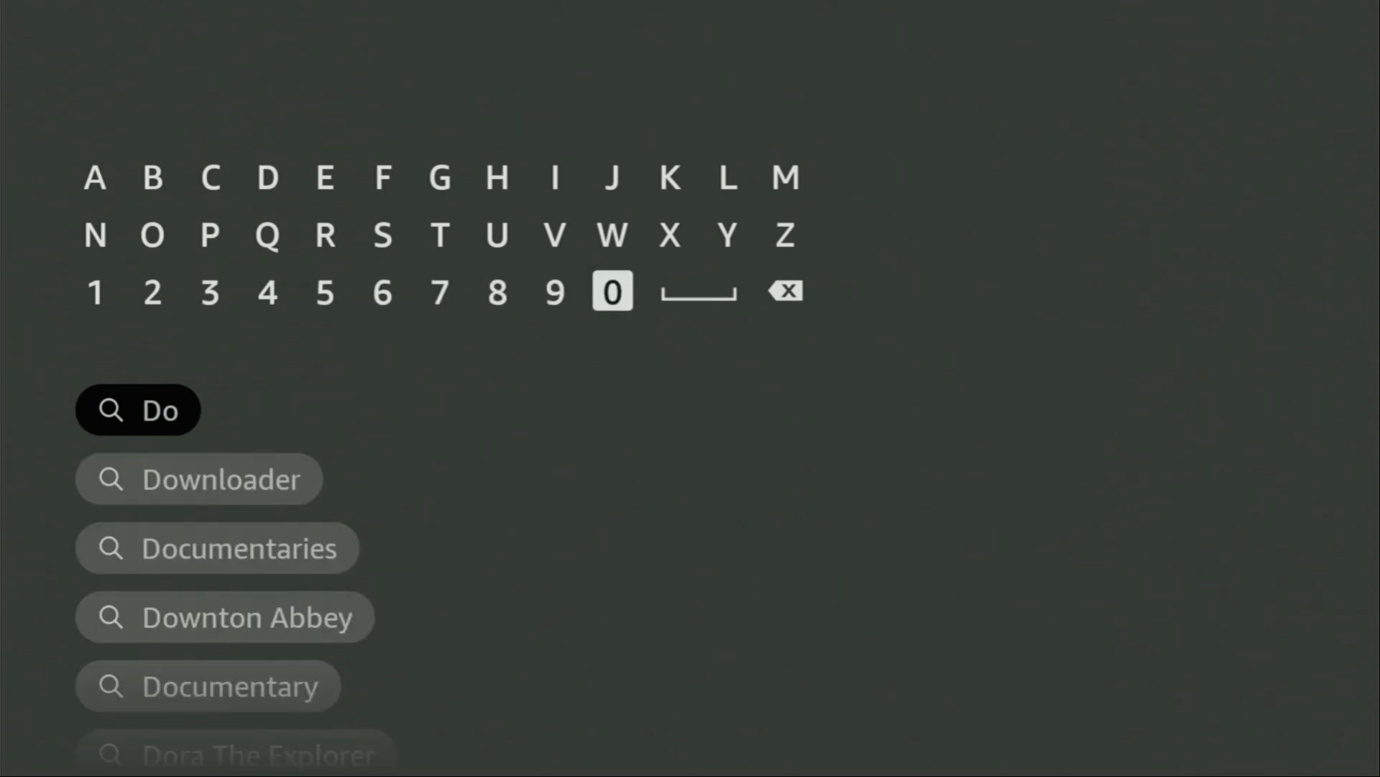
{"action": "left_click", "coordinate": [613, 236]}
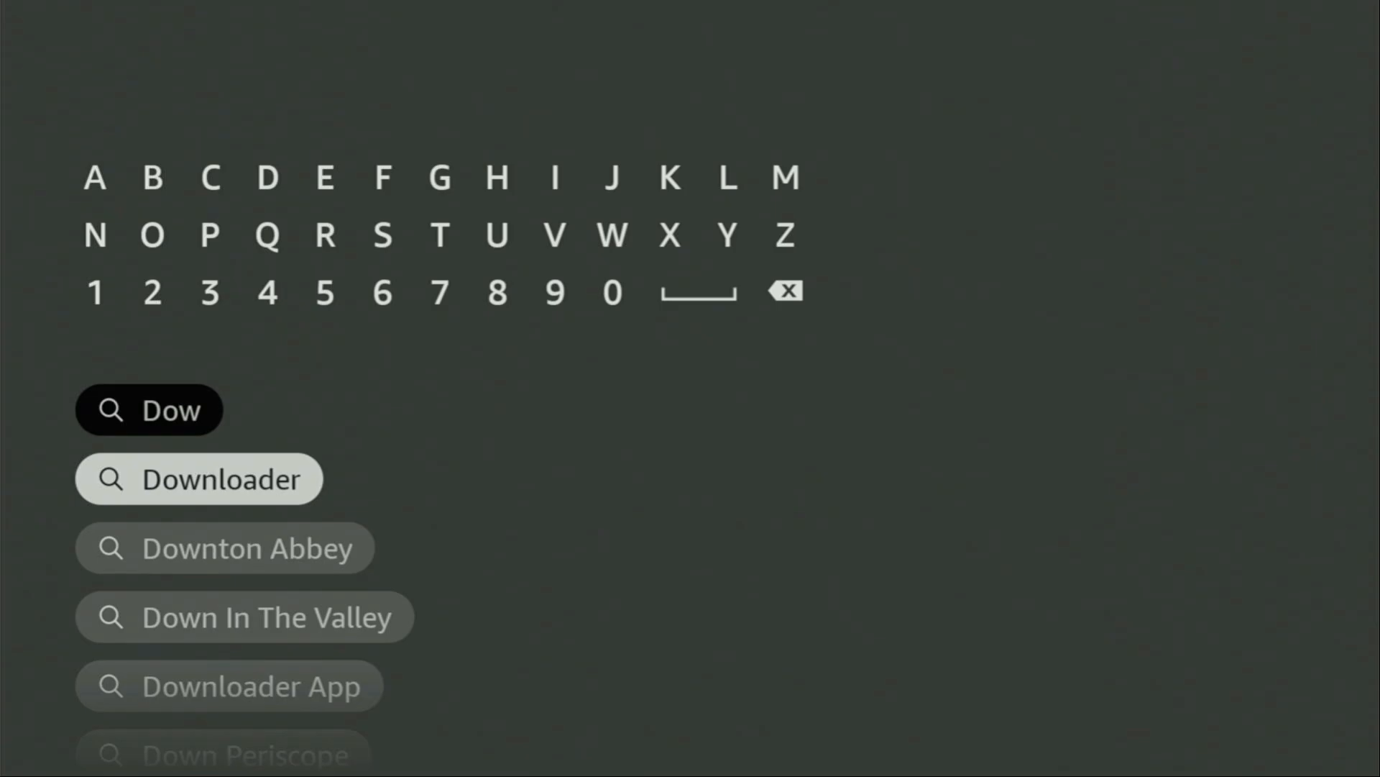
{"action": "left_click", "coordinate": [199, 478]}
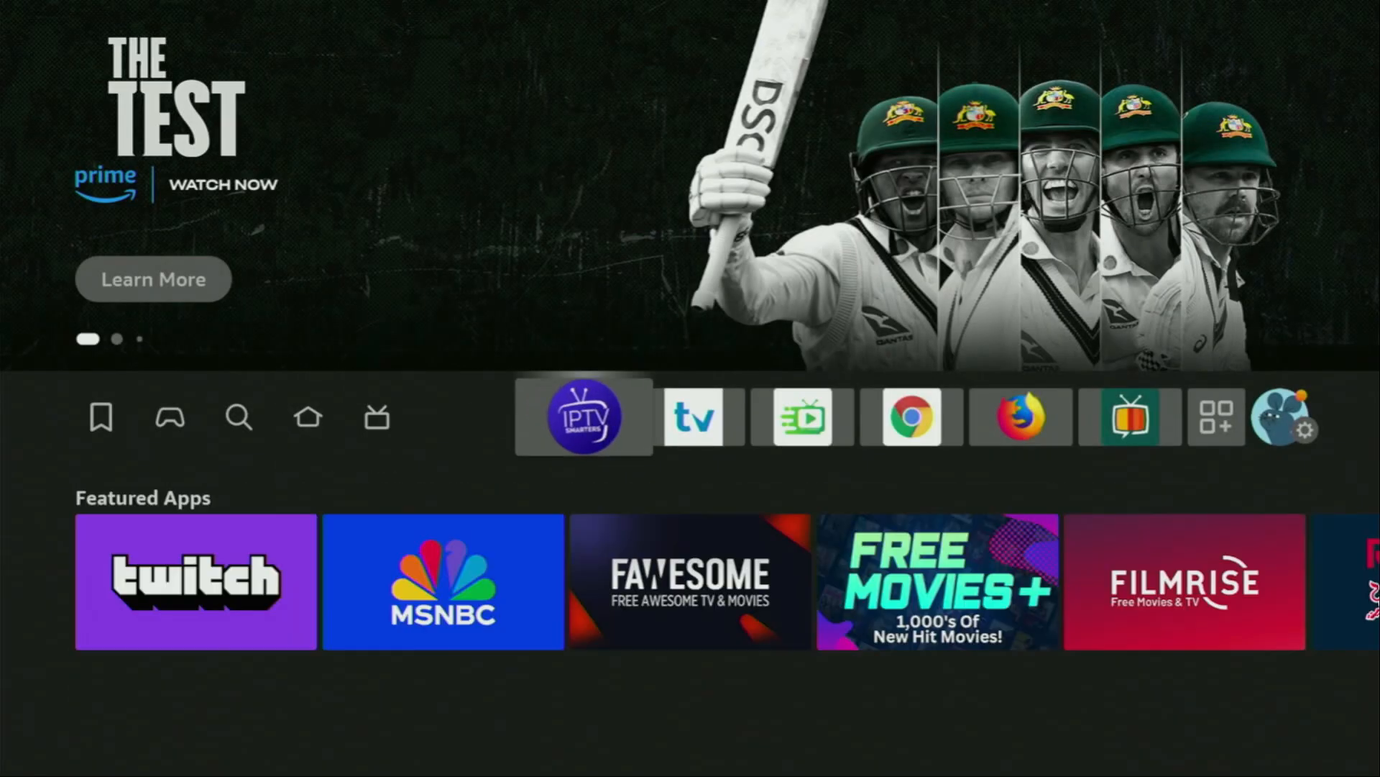
{"action": "left_click", "coordinate": [1285, 422]}
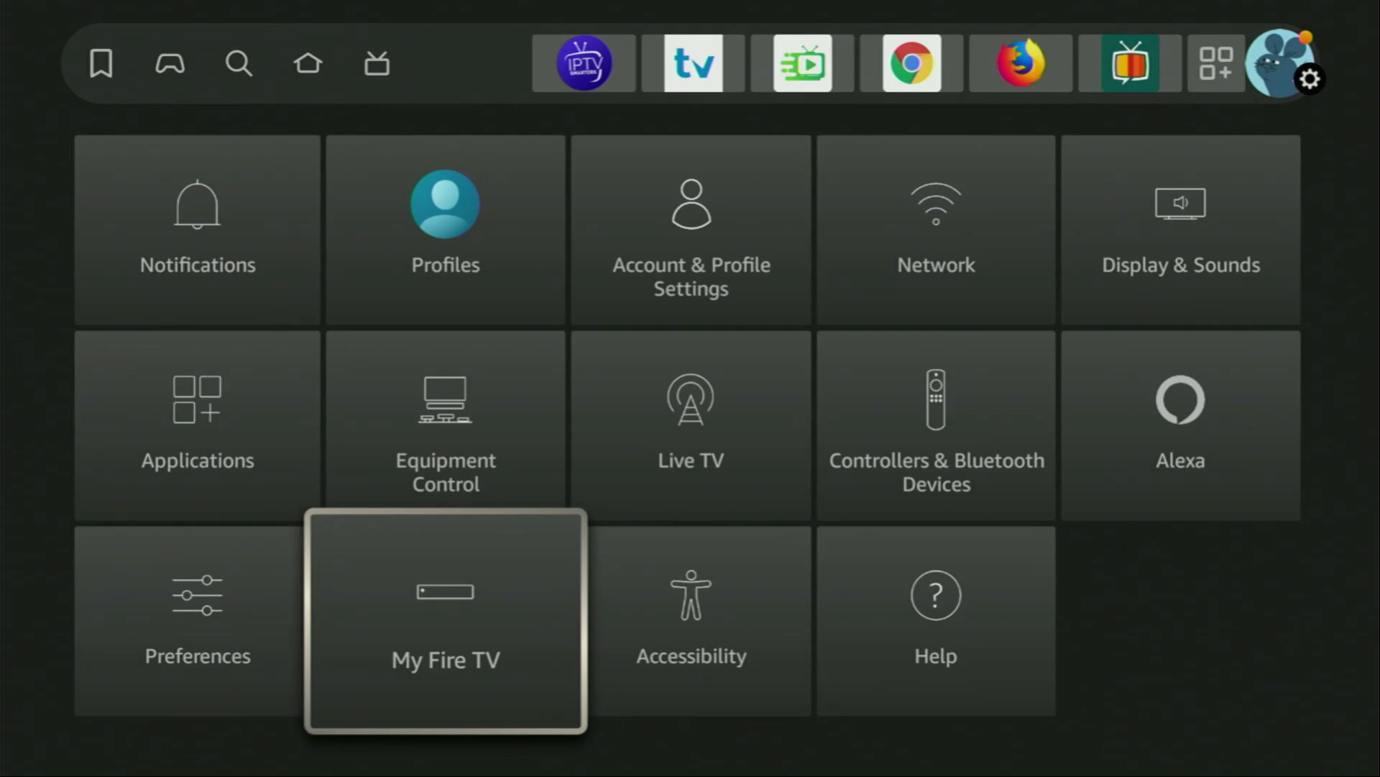
{"action": "left_click", "coordinate": [445, 628]}
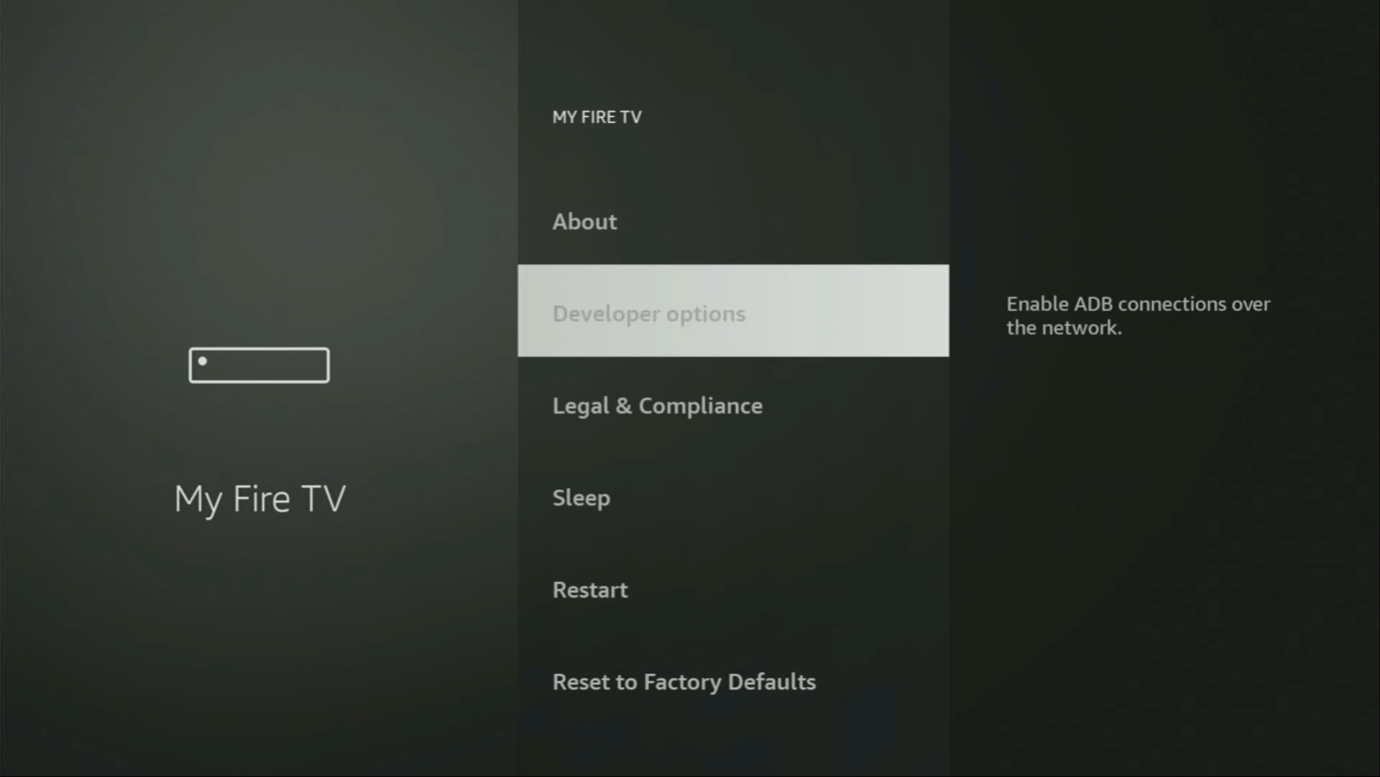
Step: Switch ADB debugging ON in Developer options and browse the Install unknown apps list
{"action": "left_click", "coordinate": [649, 313]}
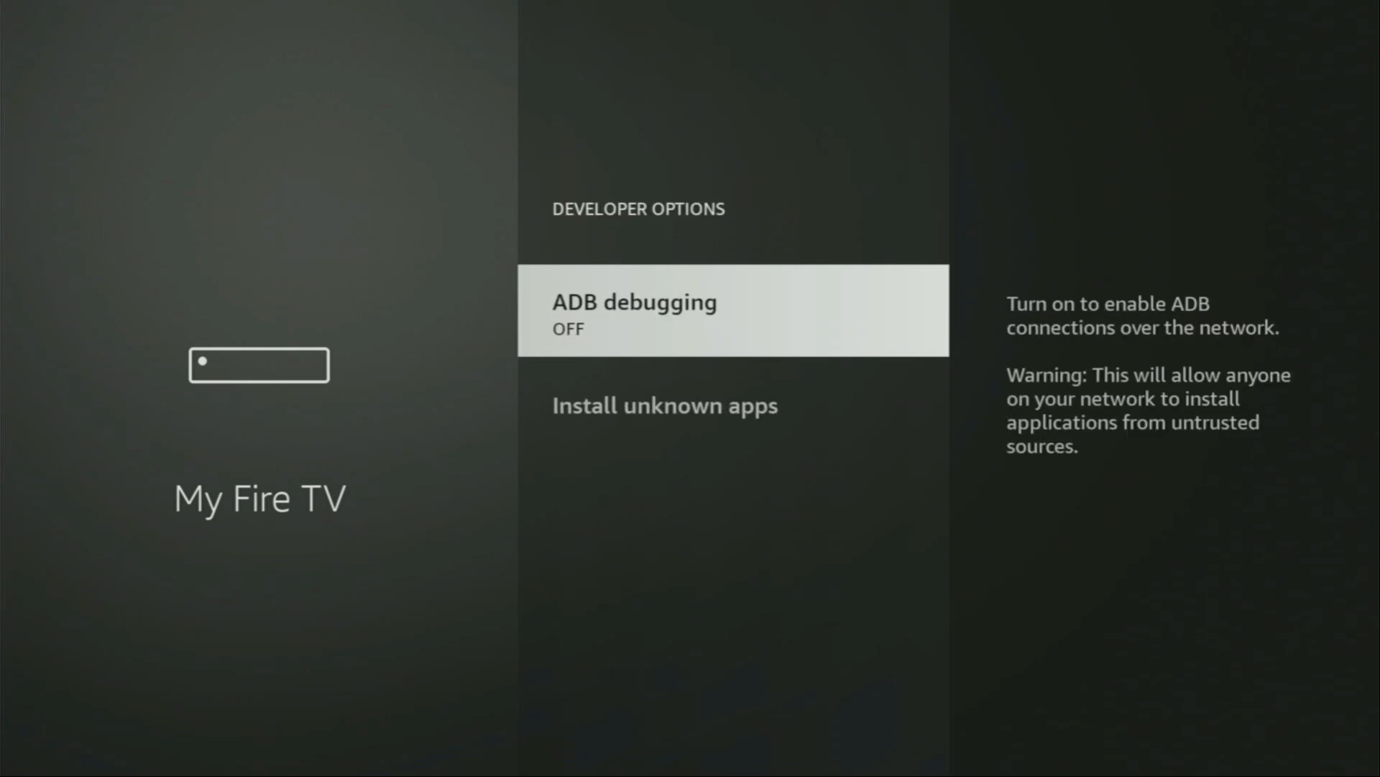
{"action": "left_click", "coordinate": [732, 310]}
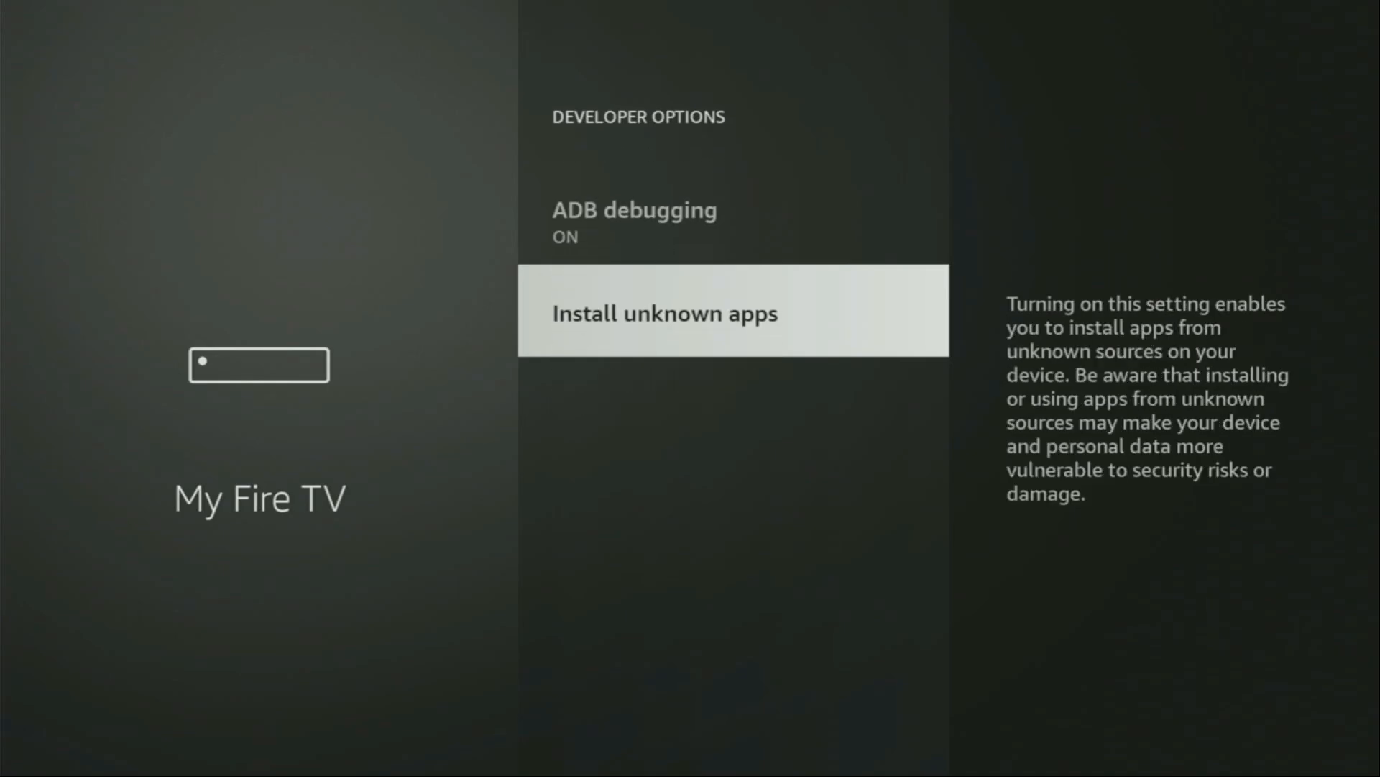
{"action": "left_click", "coordinate": [671, 312]}
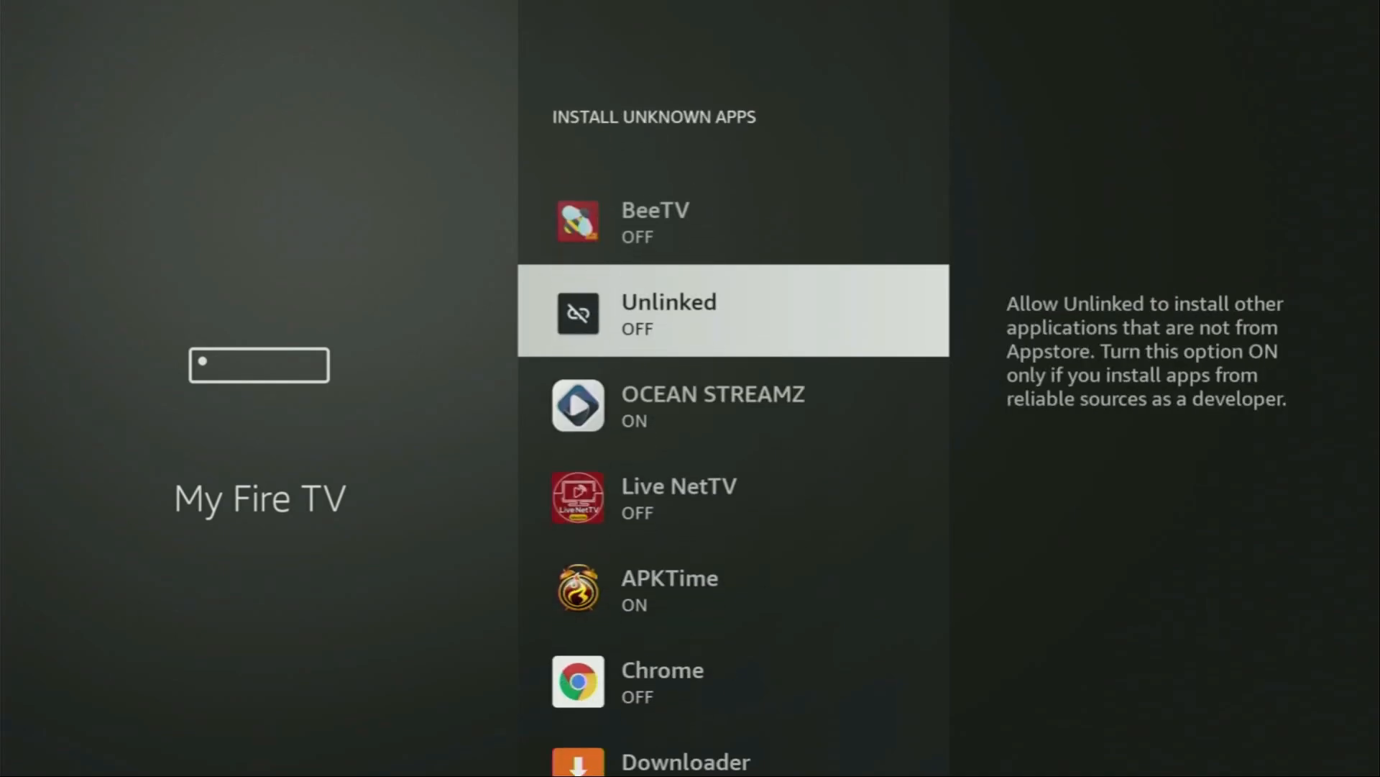
{"action": "scroll", "scroll_direction": "down", "scroll_amount": 3}
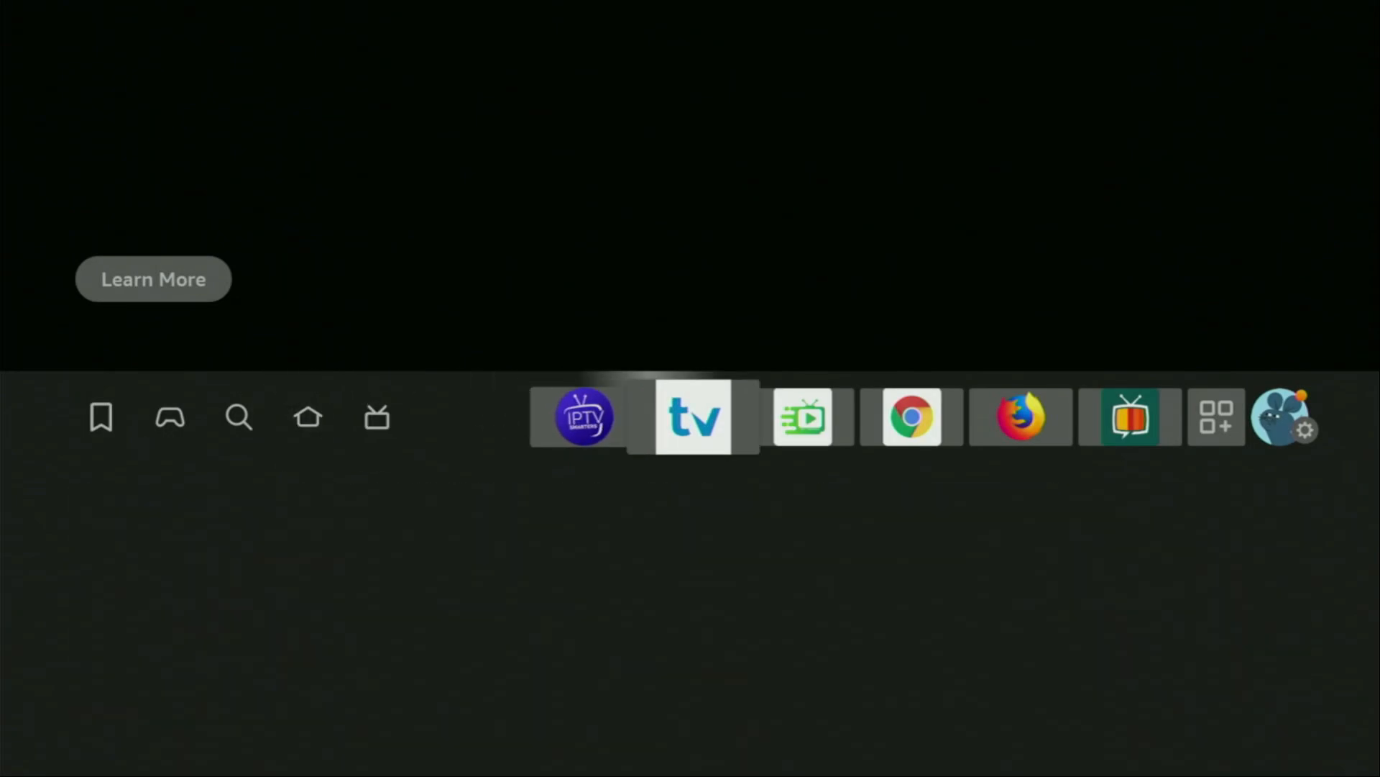
Step: Open the Your Apps & Channels grid and scroll down to the NordVPN tile
{"action": "left_click", "coordinate": [1215, 436]}
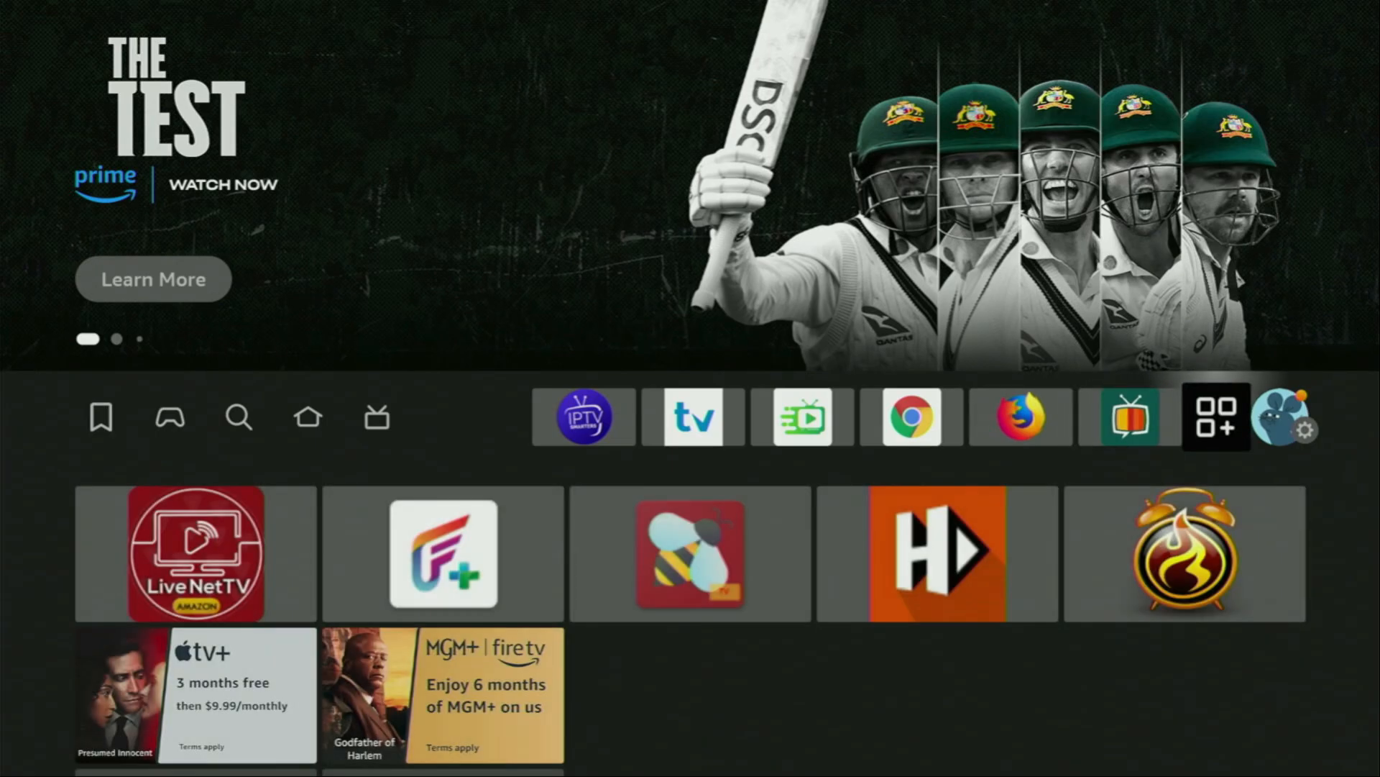
{"action": "left_click", "coordinate": [1213, 417]}
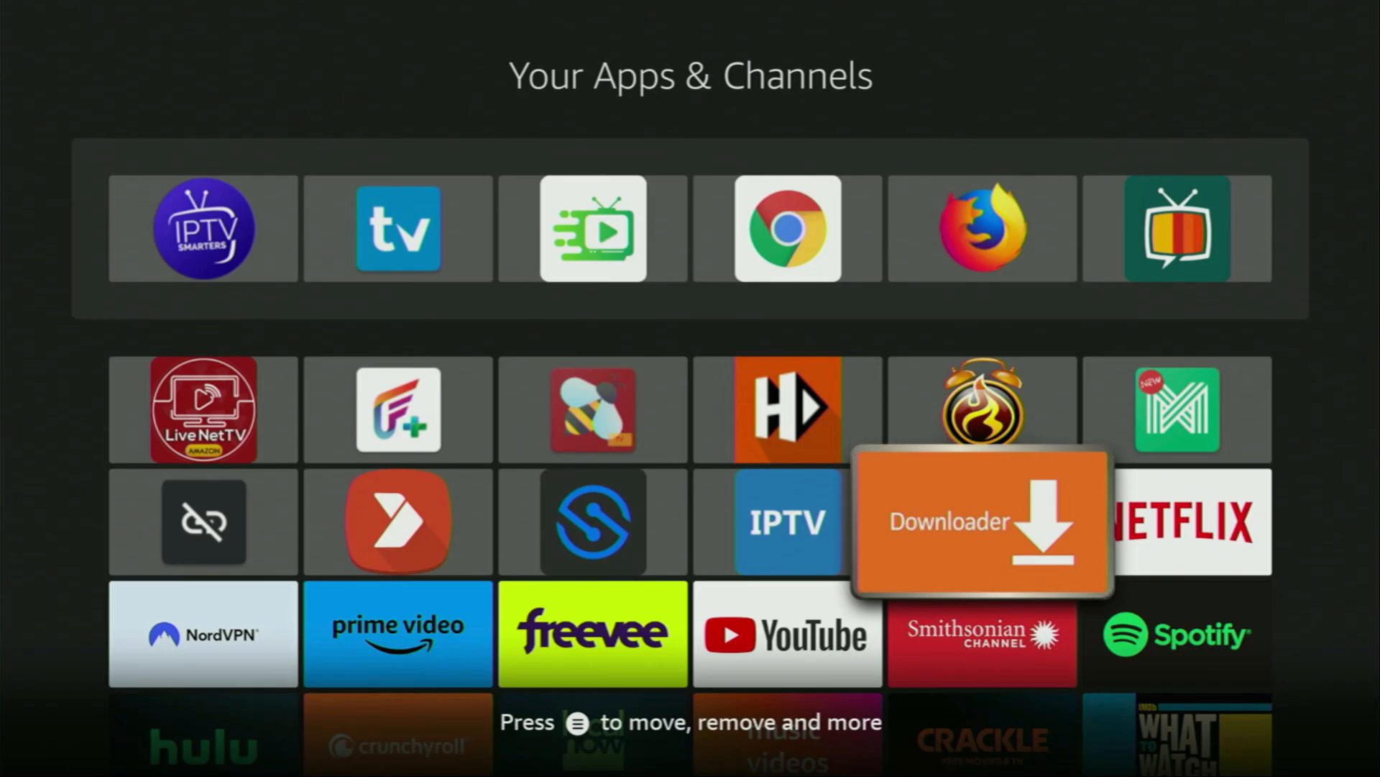
{"action": "scroll", "scroll_direction": "down", "scroll_amount": 3}
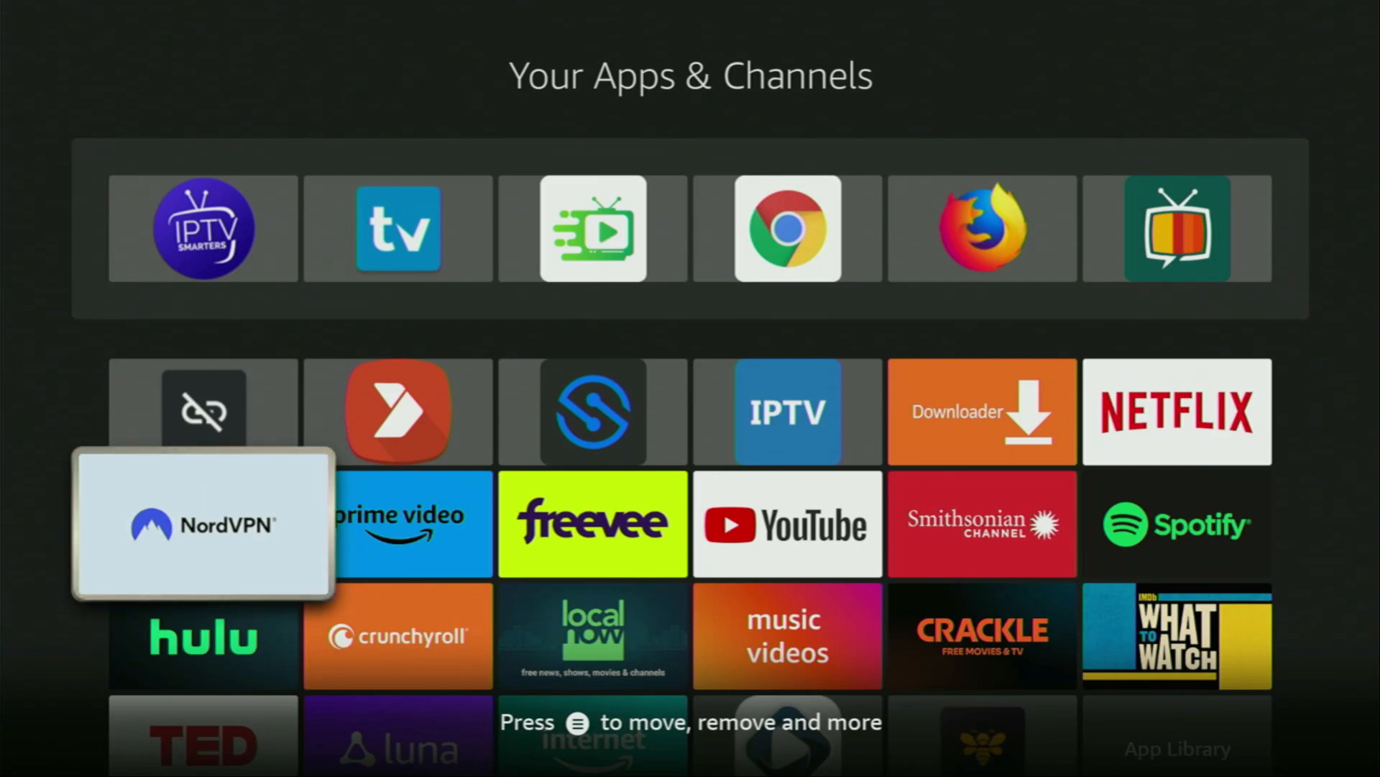
Step: Launch NordVPN and Quick Connect to the United Kingdom London server
{"action": "left_click", "coordinate": [203, 523]}
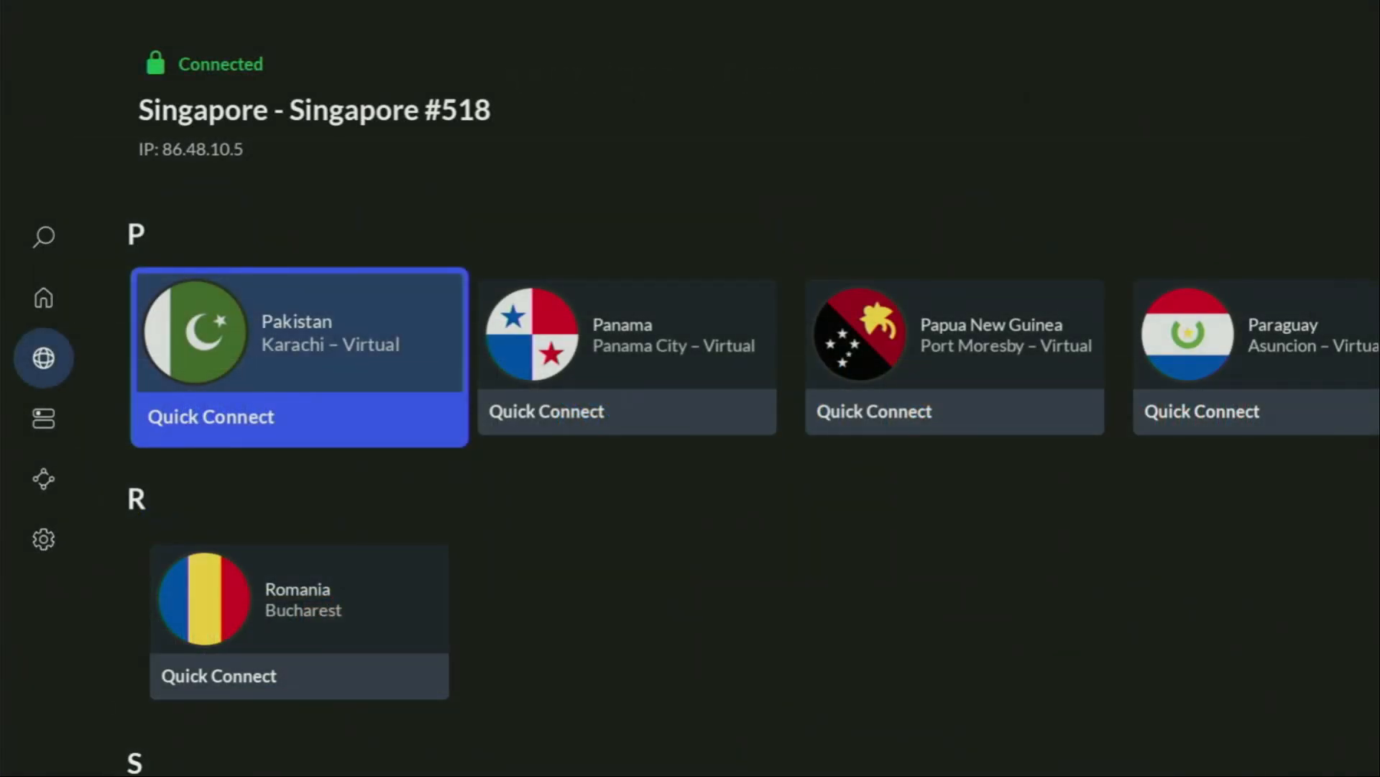
{"action": "scroll", "scroll_direction": "down", "scroll_amount": 3}
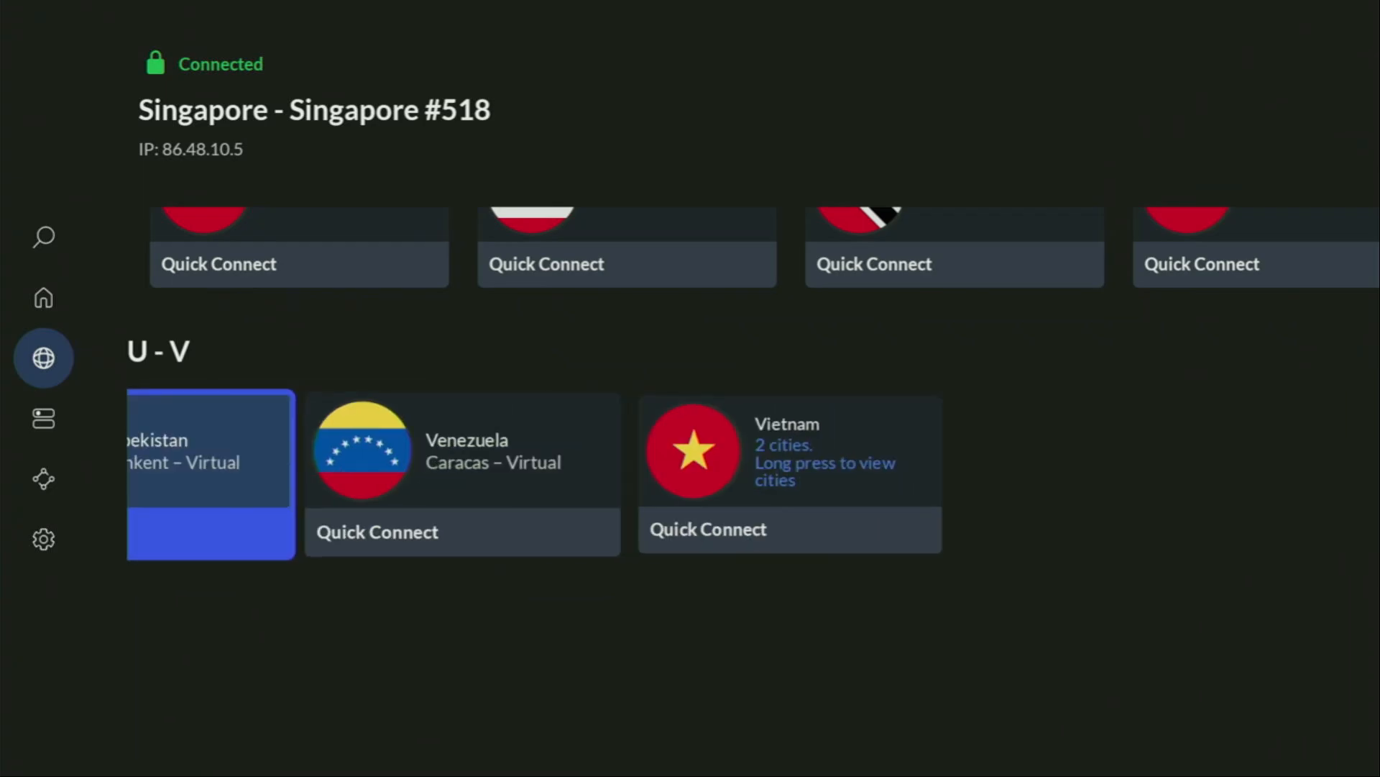
{"action": "left_click", "coordinate": [44, 298]}
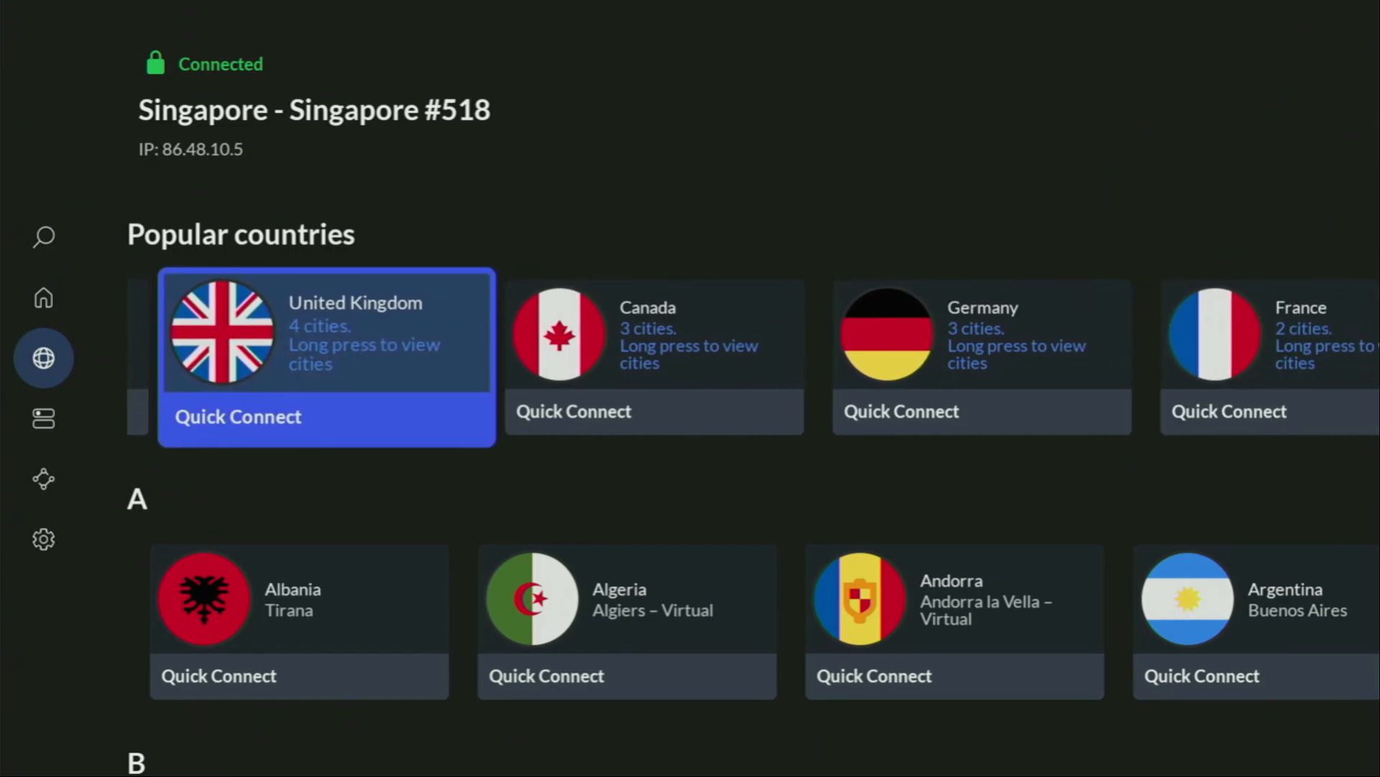
{"action": "left_click", "coordinate": [237, 417]}
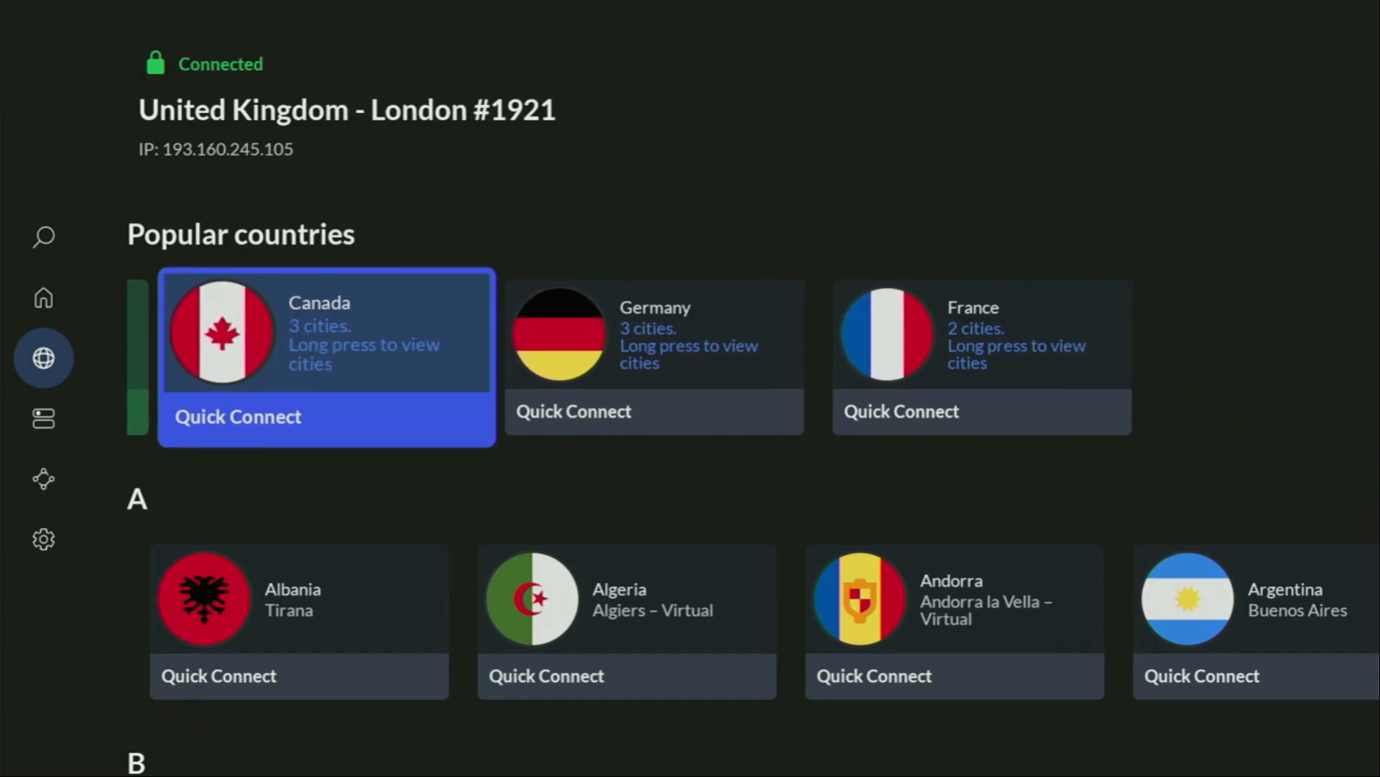
{"action": "scroll", "scroll_direction": "down", "scroll_amount": 3}
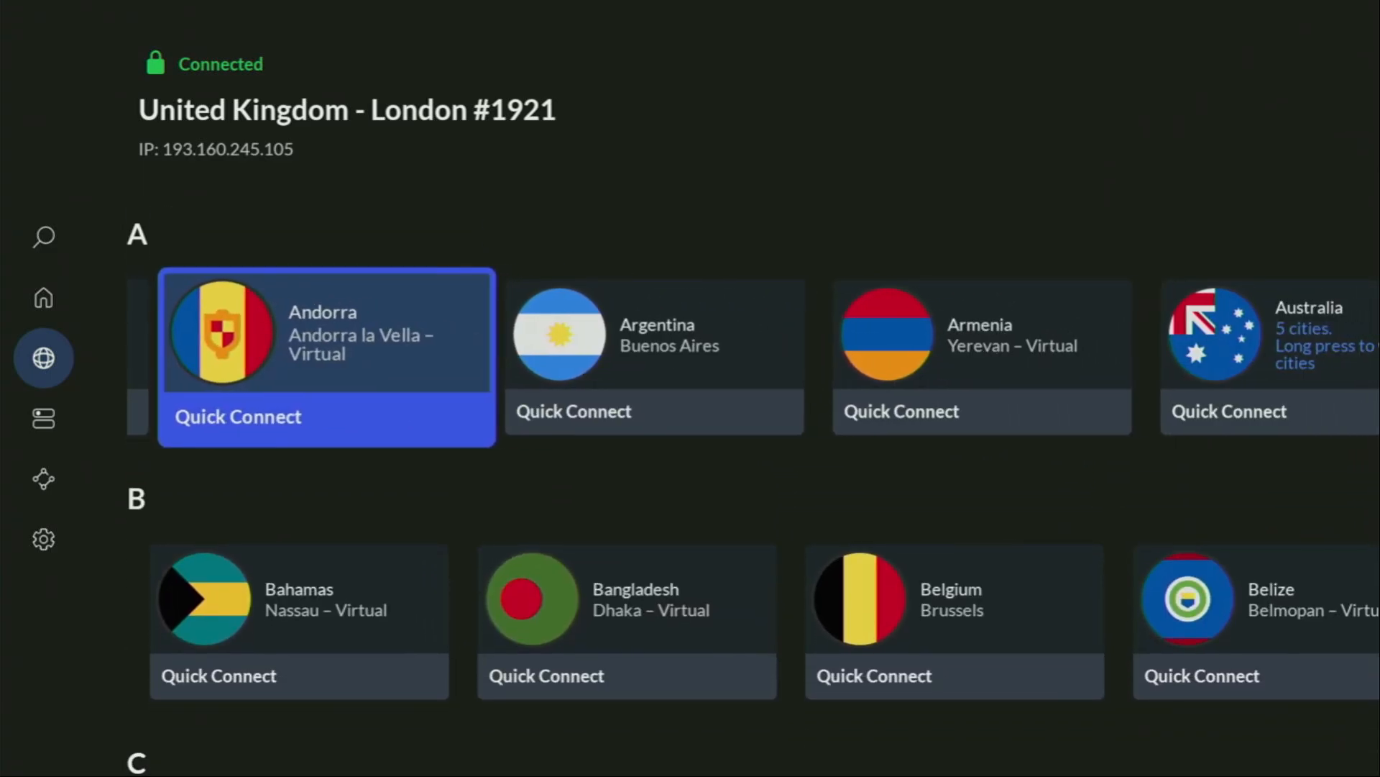
{"action": "scroll", "scroll_direction": "right", "scroll_amount": 3}
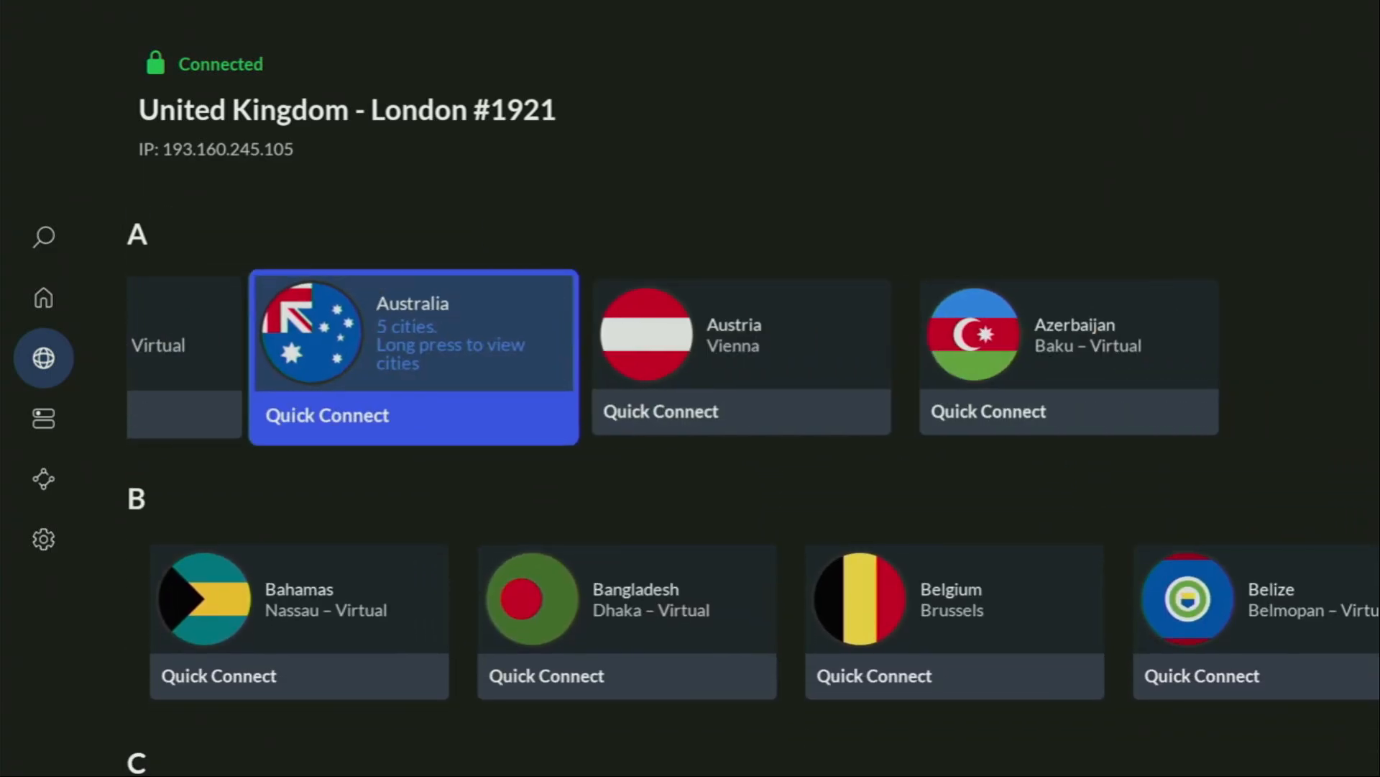
{"action": "scroll", "scroll_direction": "down", "scroll_amount": 3}
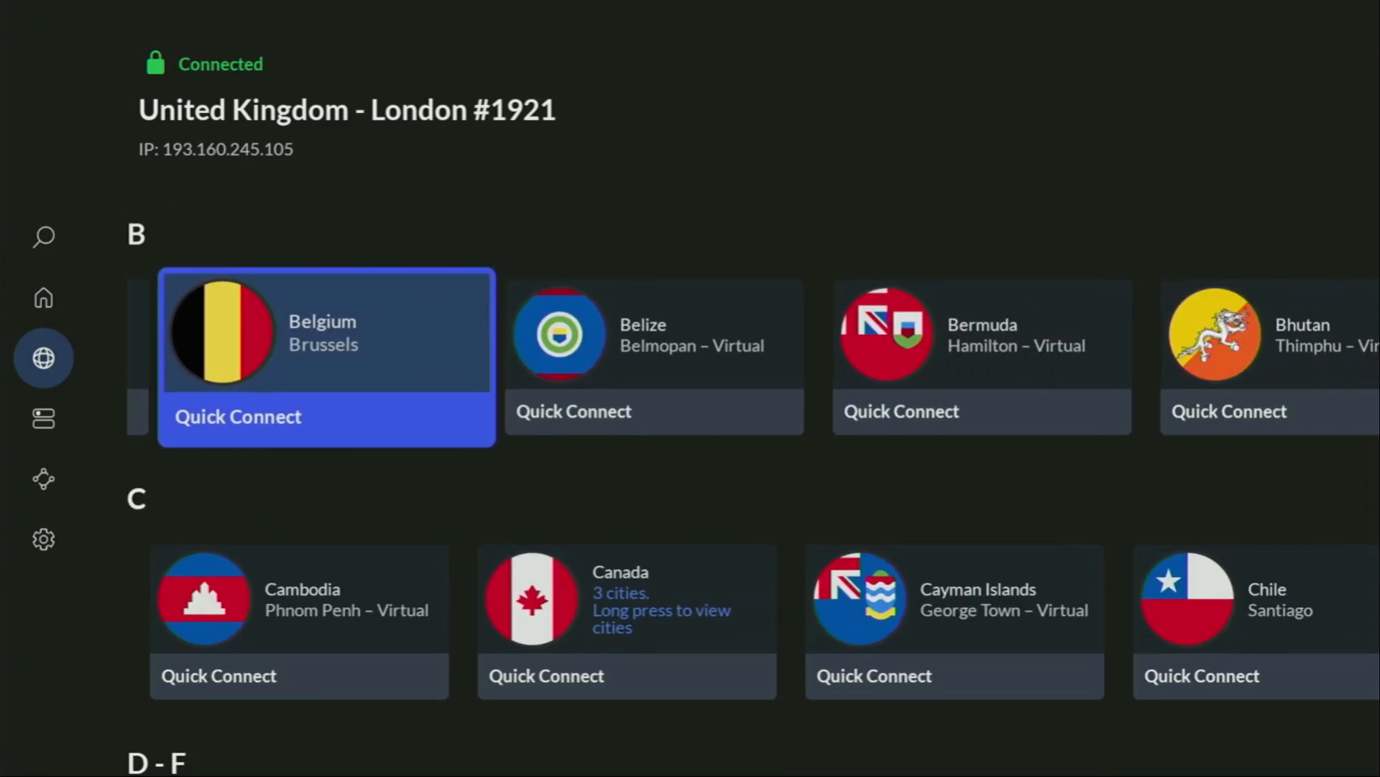
{"action": "scroll", "scroll_direction": "right", "scroll_amount": 3}
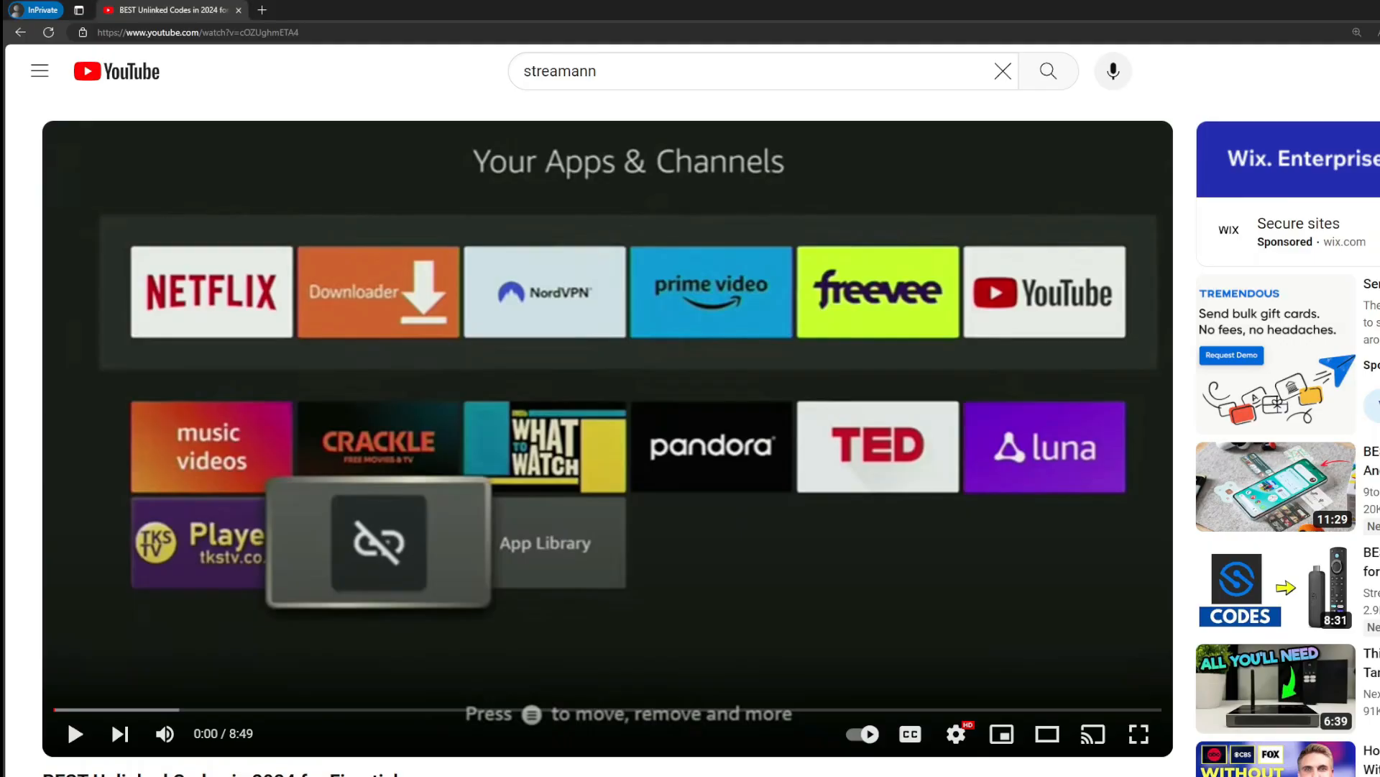
Step: Scroll to the video's pinned comment and open its three-free-months NordVPN link
{"action": "scroll", "scroll_direction": "down", "scroll_amount": 3}
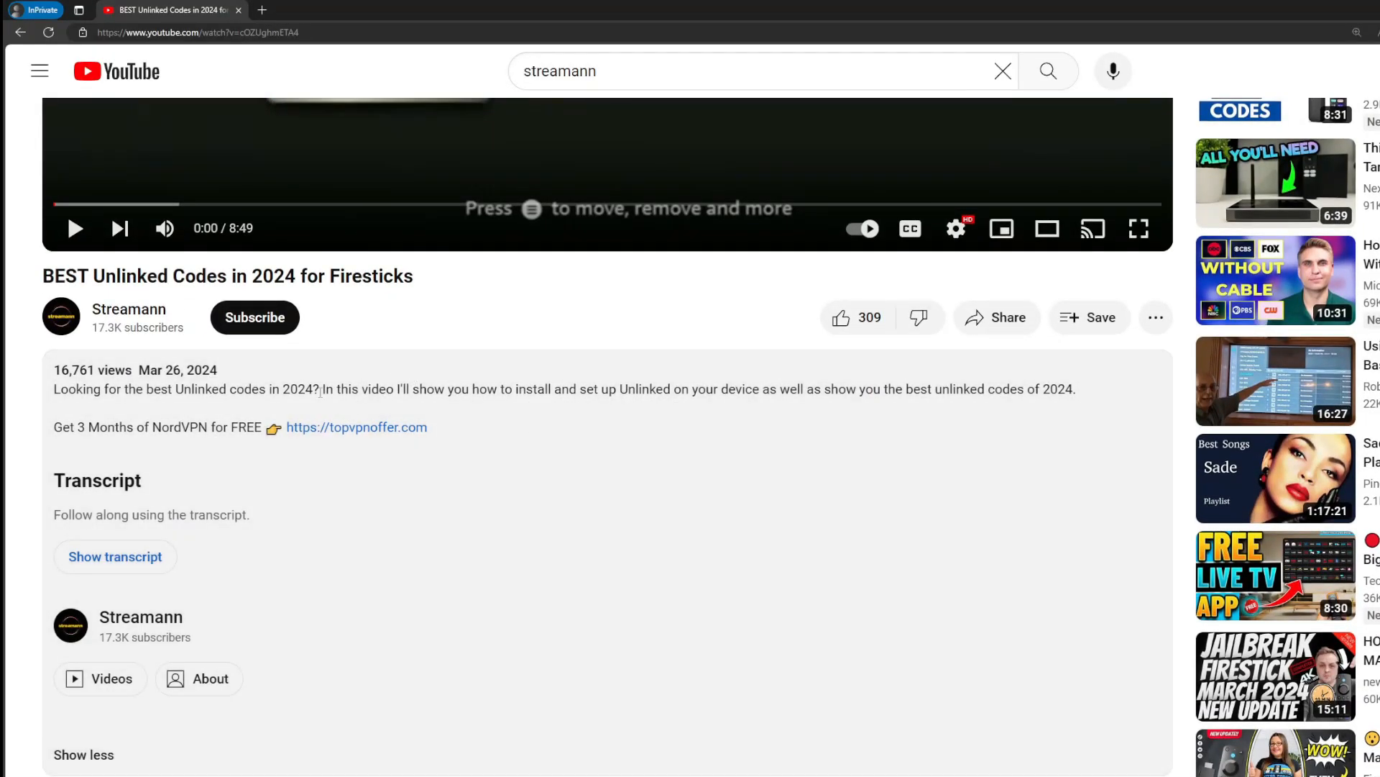
{"action": "scroll", "scroll_direction": "down", "scroll_amount": 3}
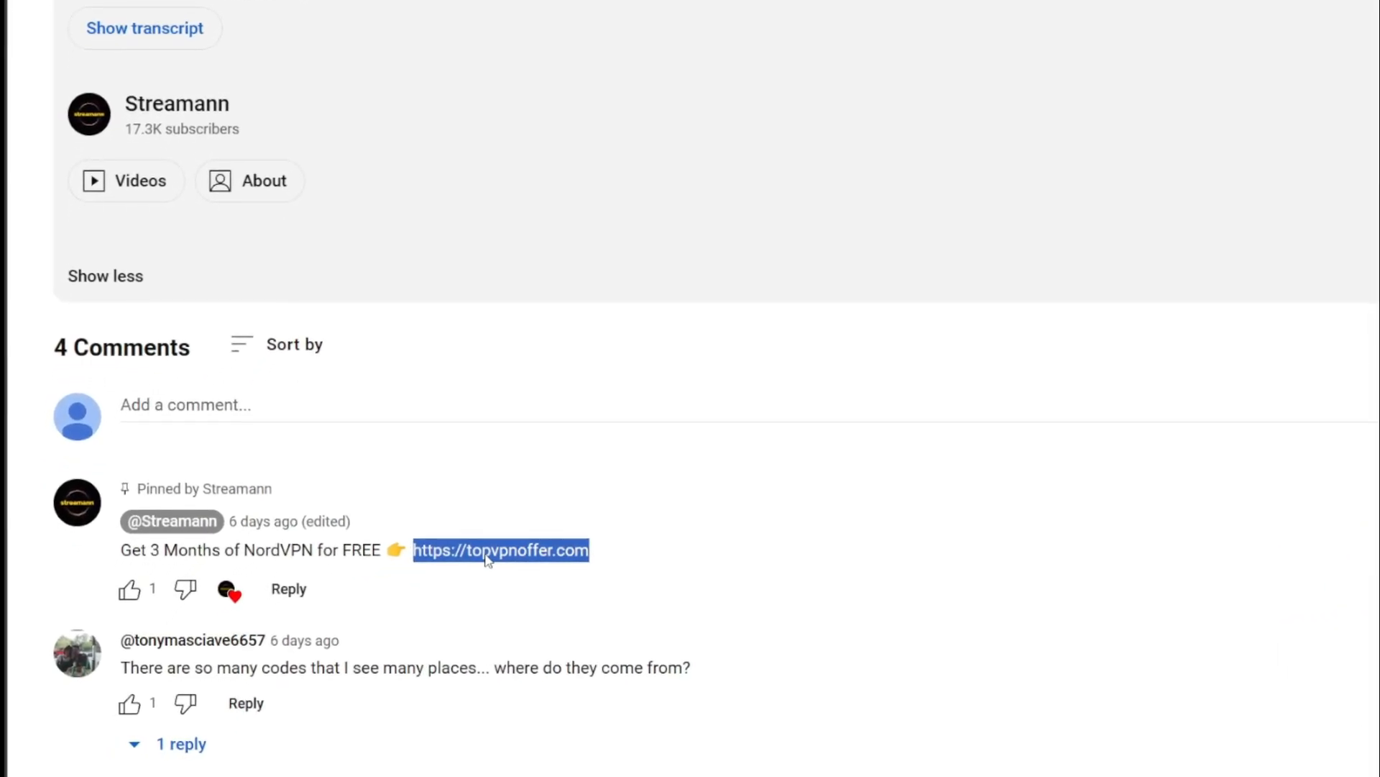
{"action": "left_click", "coordinate": [489, 551]}
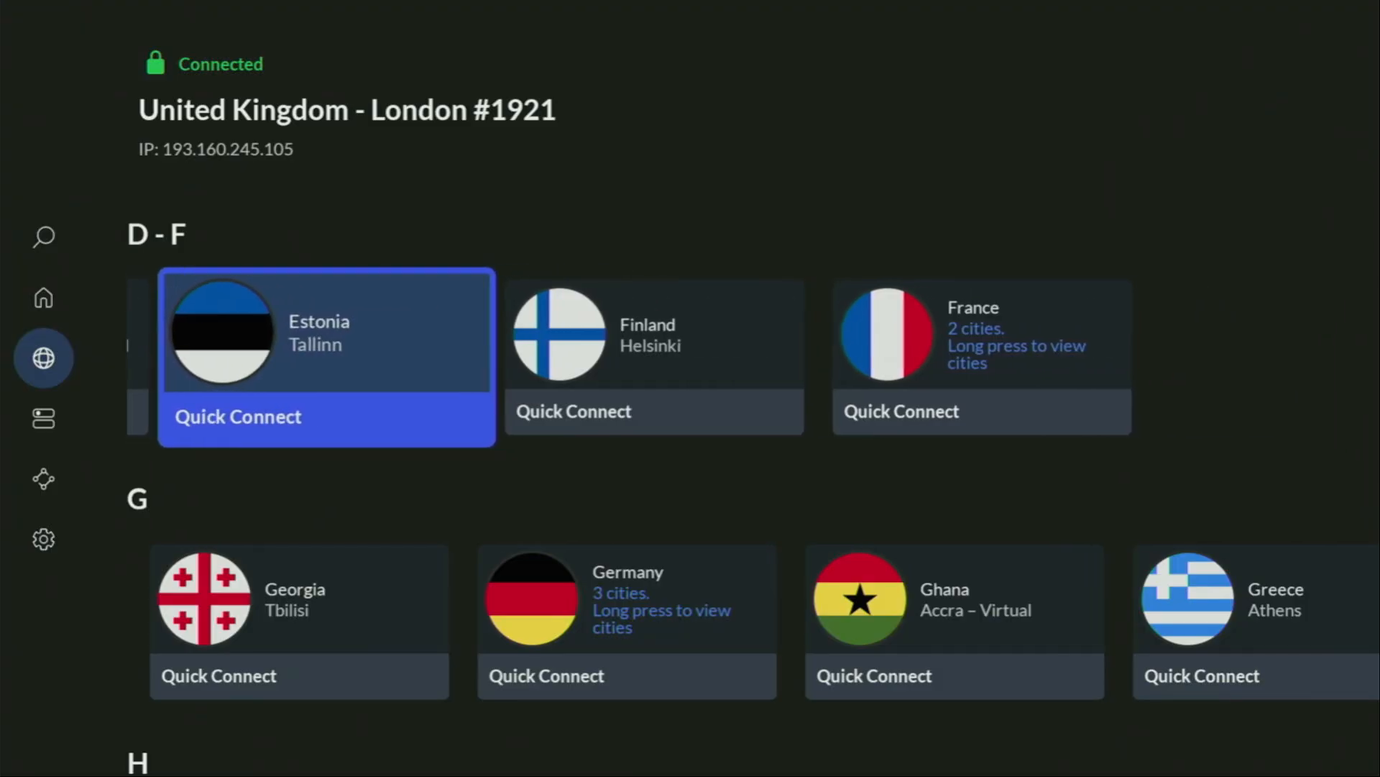
Step: Scroll through NordVPN's country list while staying connected to London
{"action": "scroll", "scroll_direction": "down", "scroll_amount": 3}
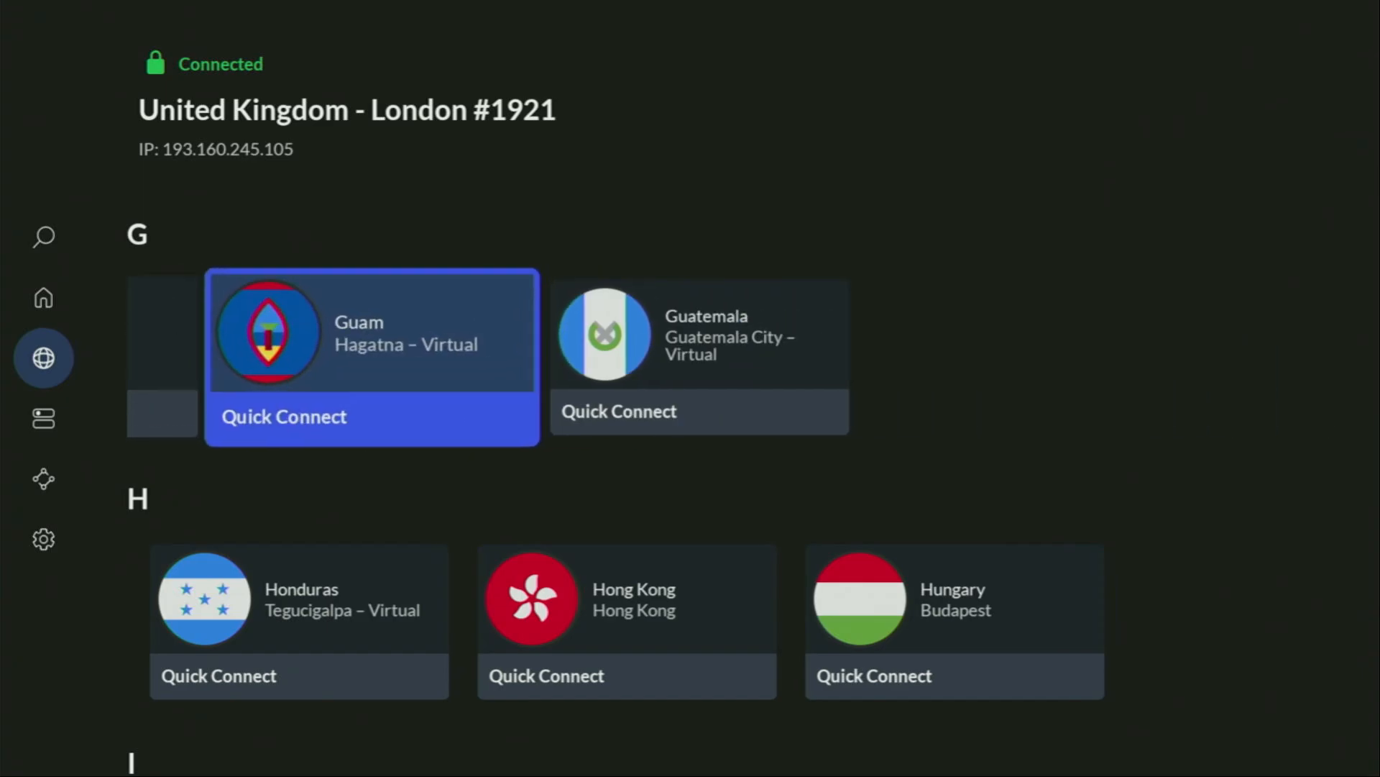
{"action": "scroll", "scroll_direction": "down", "scroll_amount": 3}
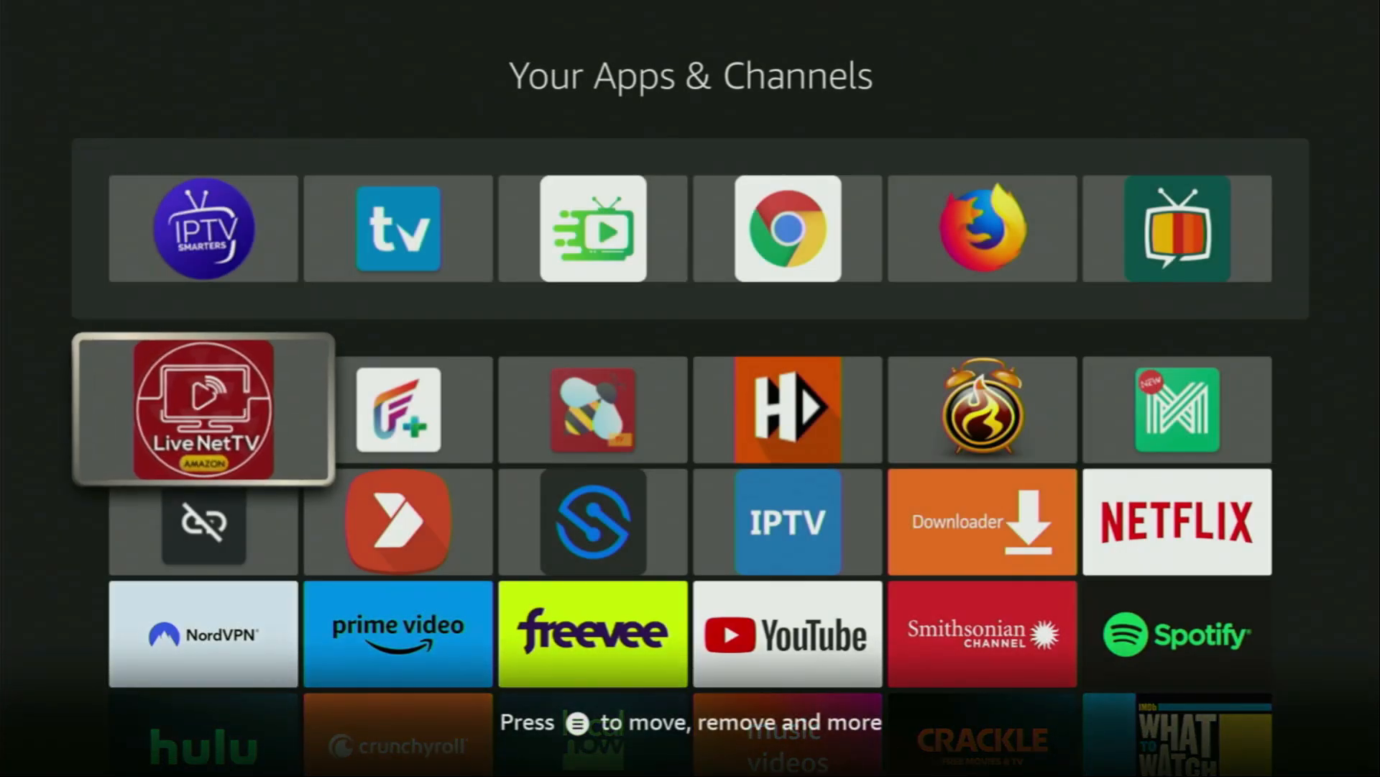
Step: Launch Downloader, enter kodi.tv in the Home URL field, and load the site
{"action": "left_click", "coordinate": [983, 522]}
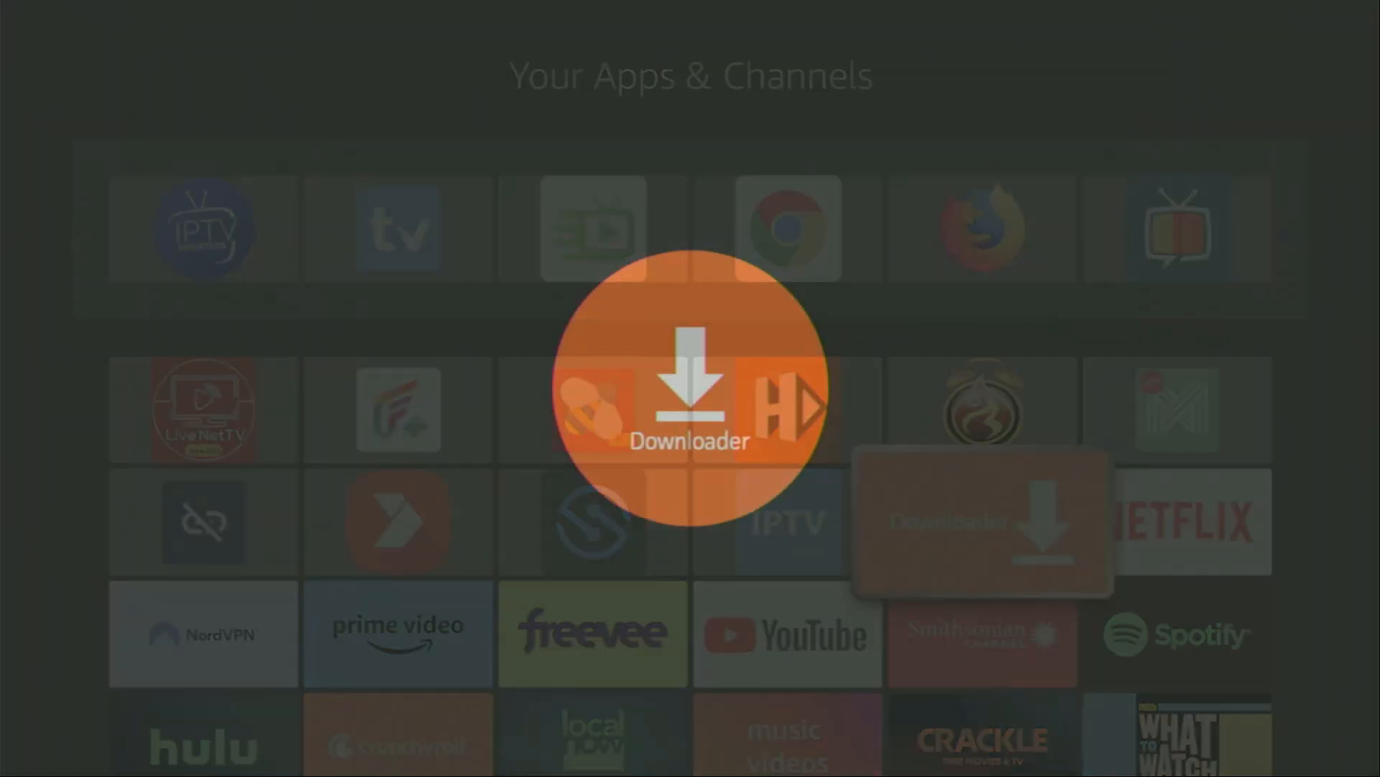
{"action": "left_click", "coordinate": [689, 396]}
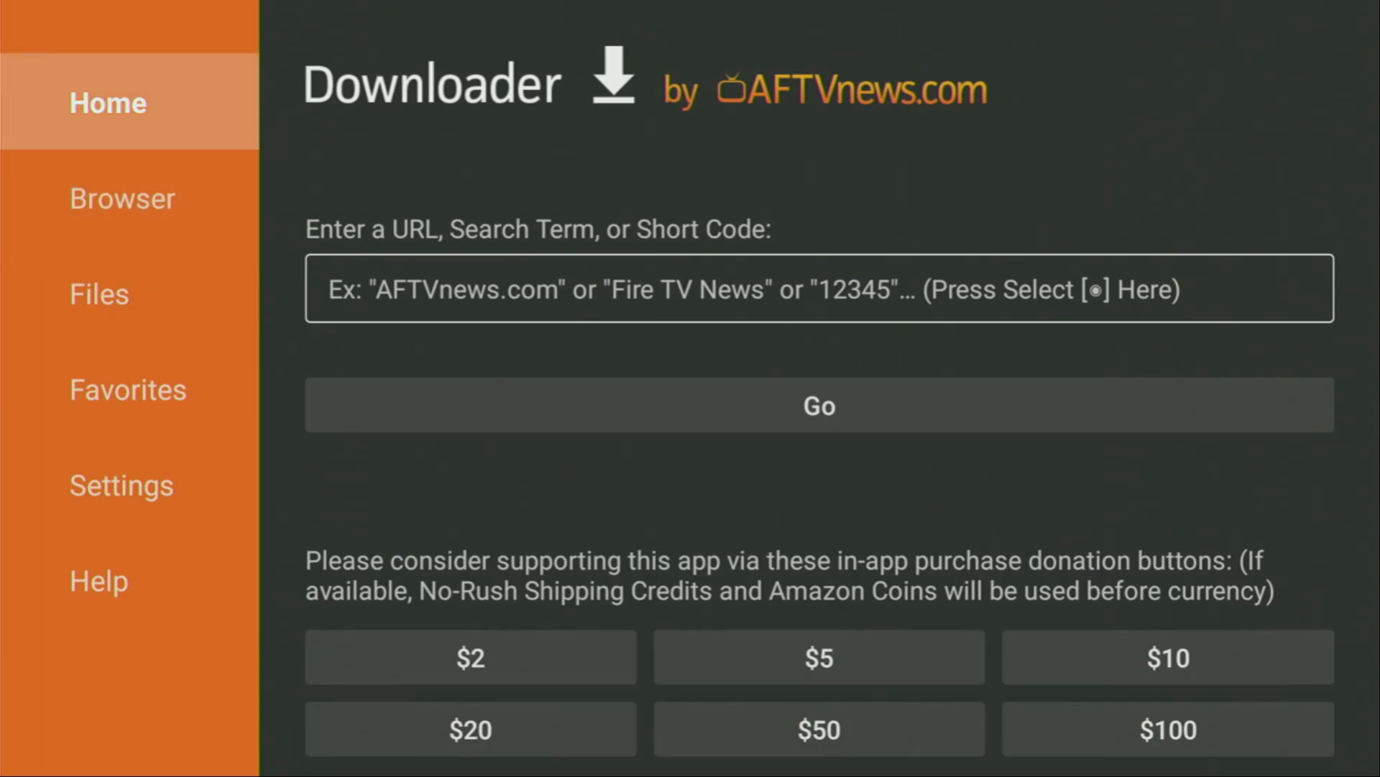
{"action": "left_click", "coordinate": [819, 288]}
{"action": "type", "text": "kodi.t"}
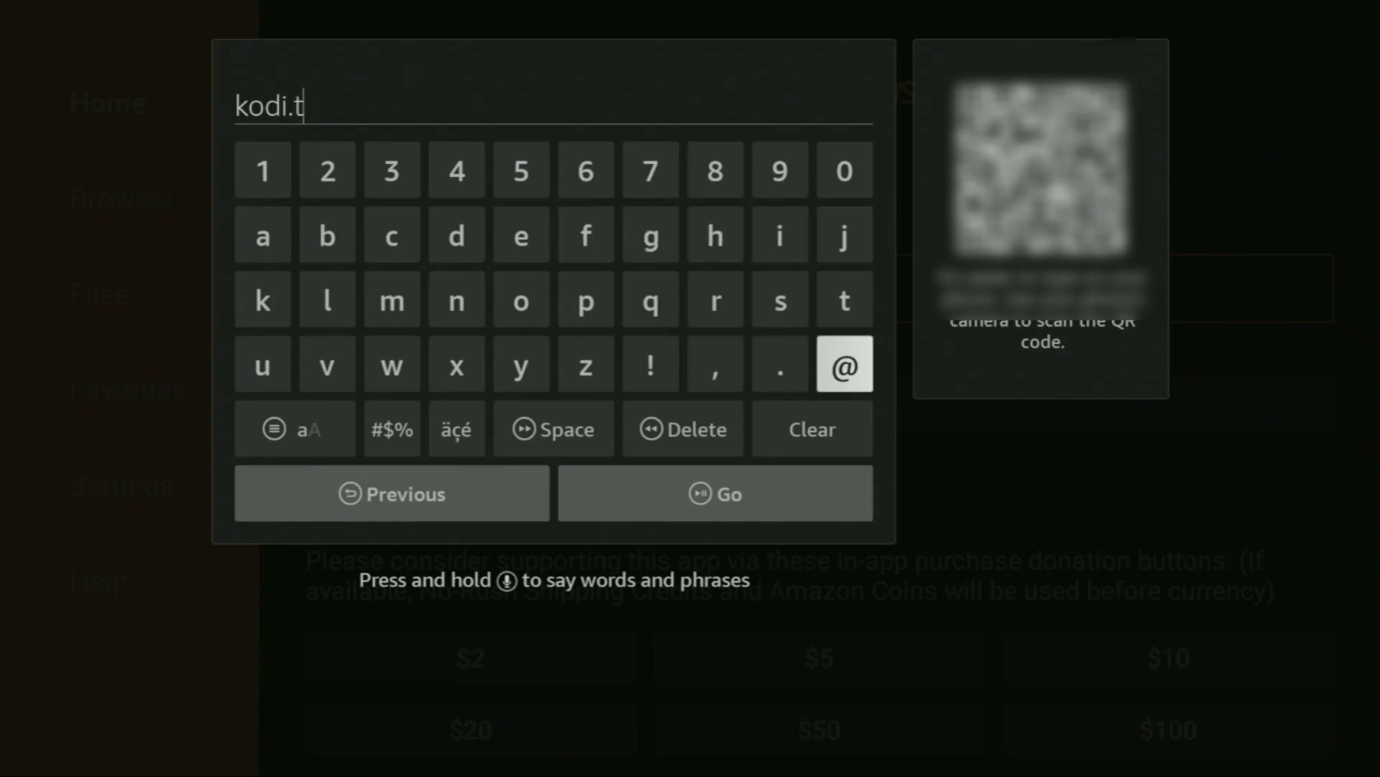
{"action": "left_click", "coordinate": [327, 363]}
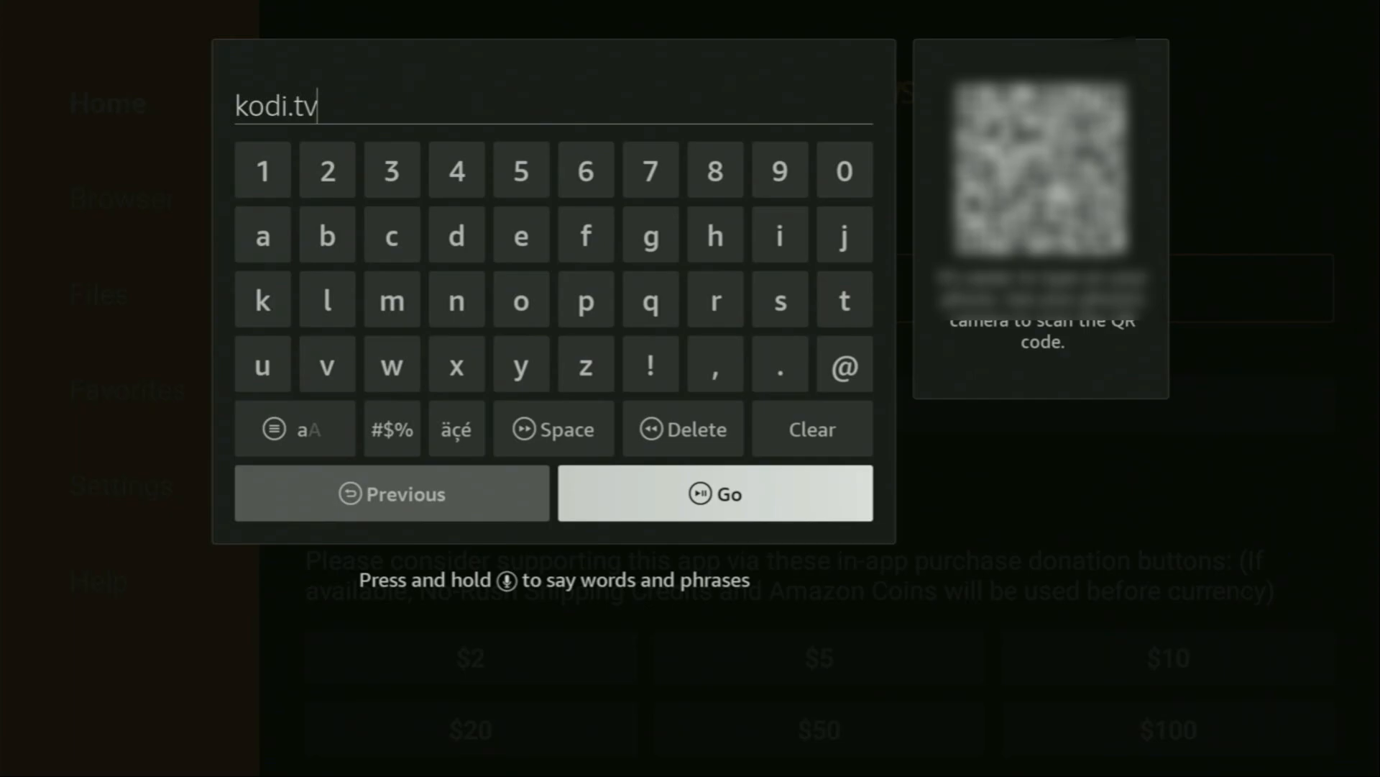
{"action": "left_click", "coordinate": [715, 493]}
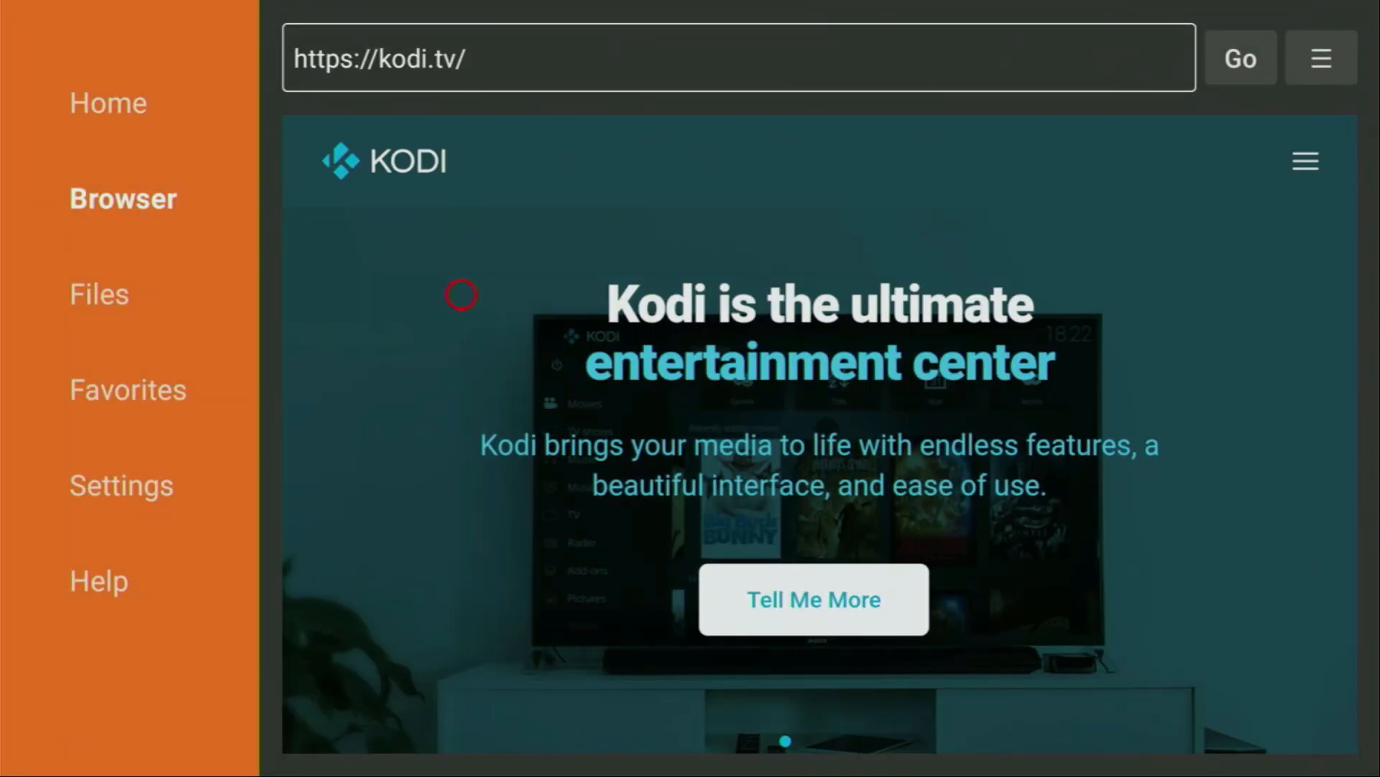
{"action": "mouse_move", "coordinate": [773, 211]}
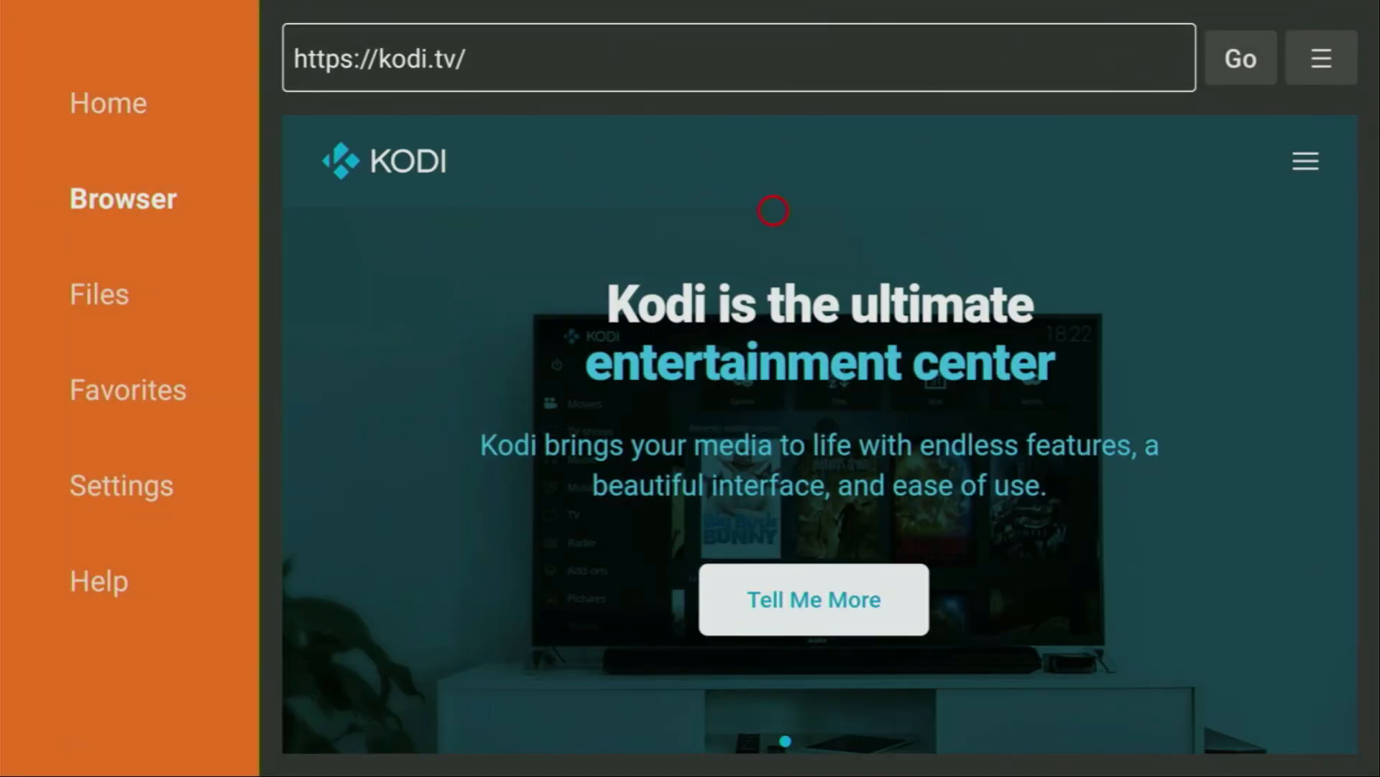
{"action": "mouse_move", "coordinate": [1305, 149]}
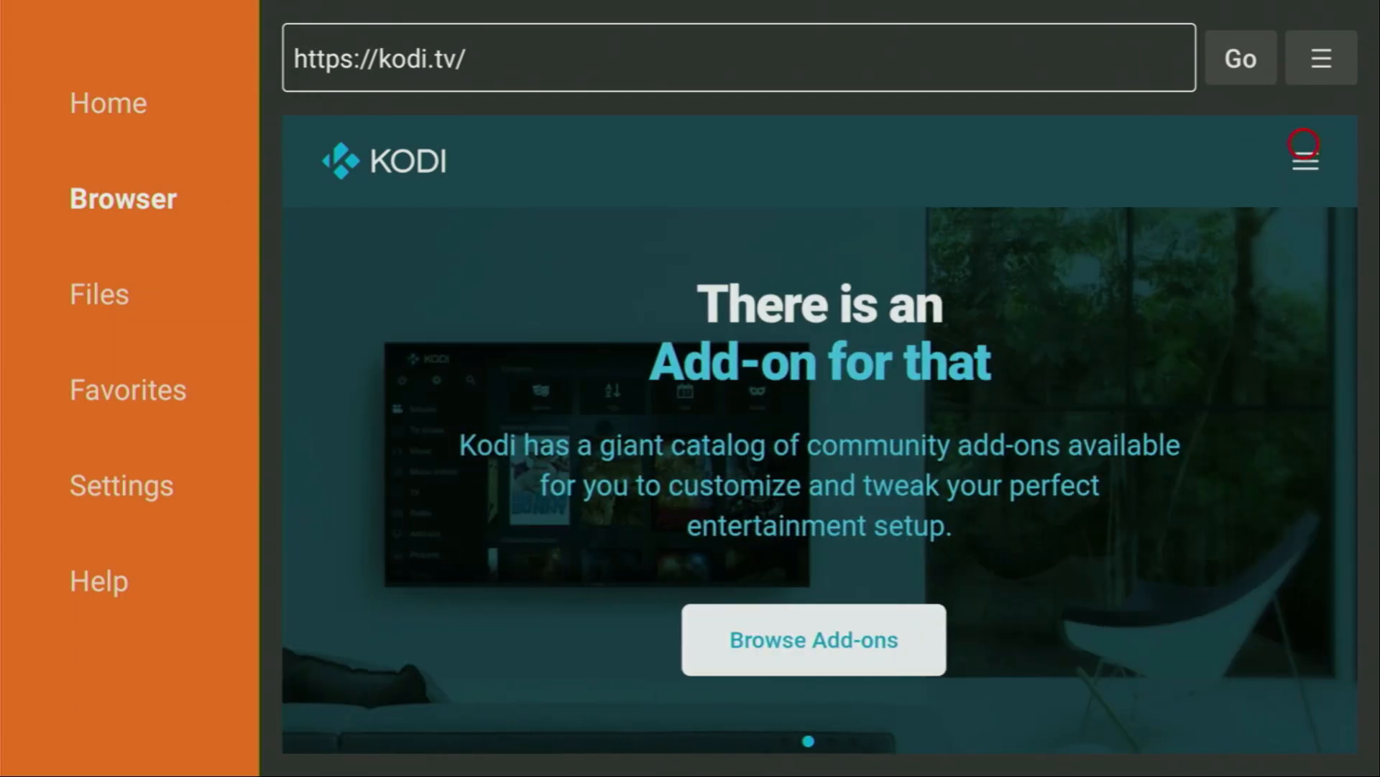
Step: Use the Kodi site menu's Download page to select the Android platform
{"action": "left_click", "coordinate": [1303, 156]}
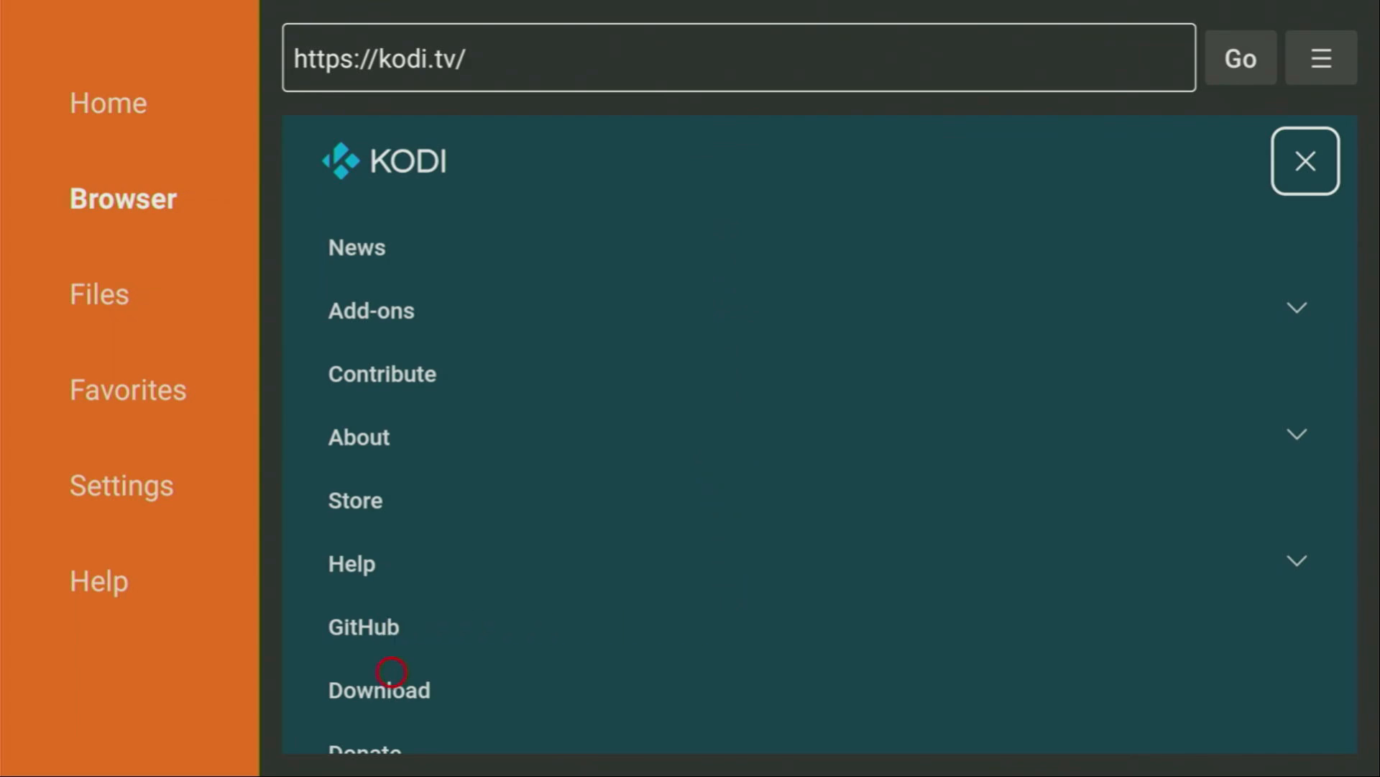
{"action": "mouse_move", "coordinate": [392, 714]}
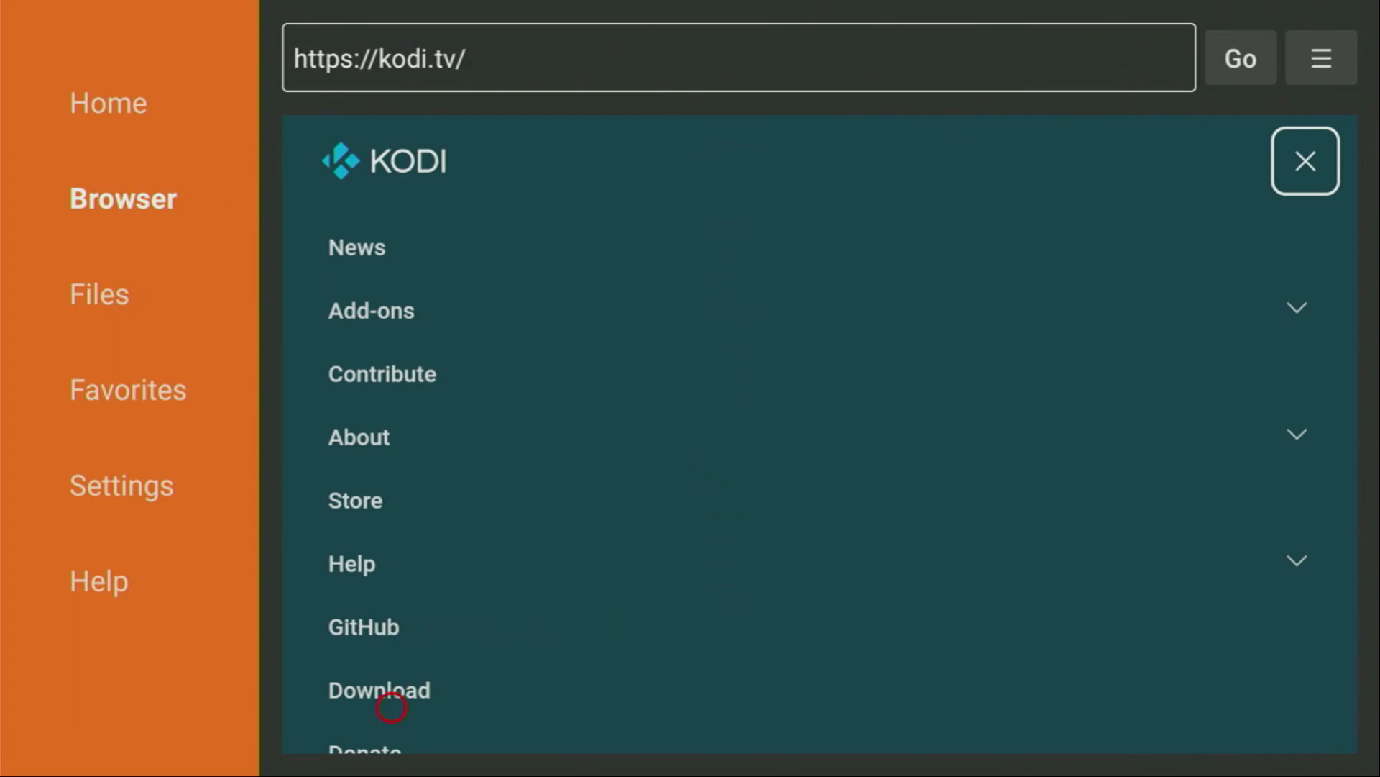
{"action": "left_click", "coordinate": [378, 690]}
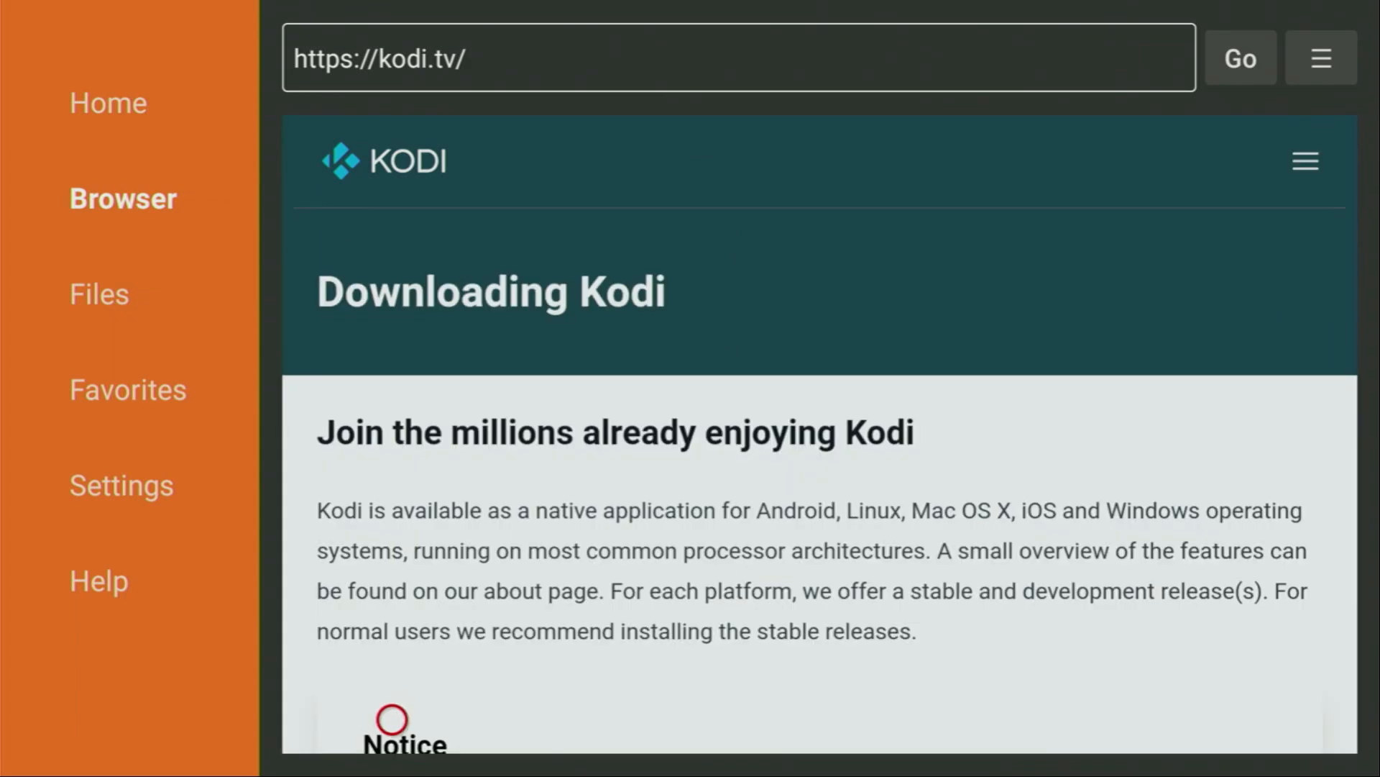
{"action": "scroll", "scroll_direction": "down", "scroll_amount": 3}
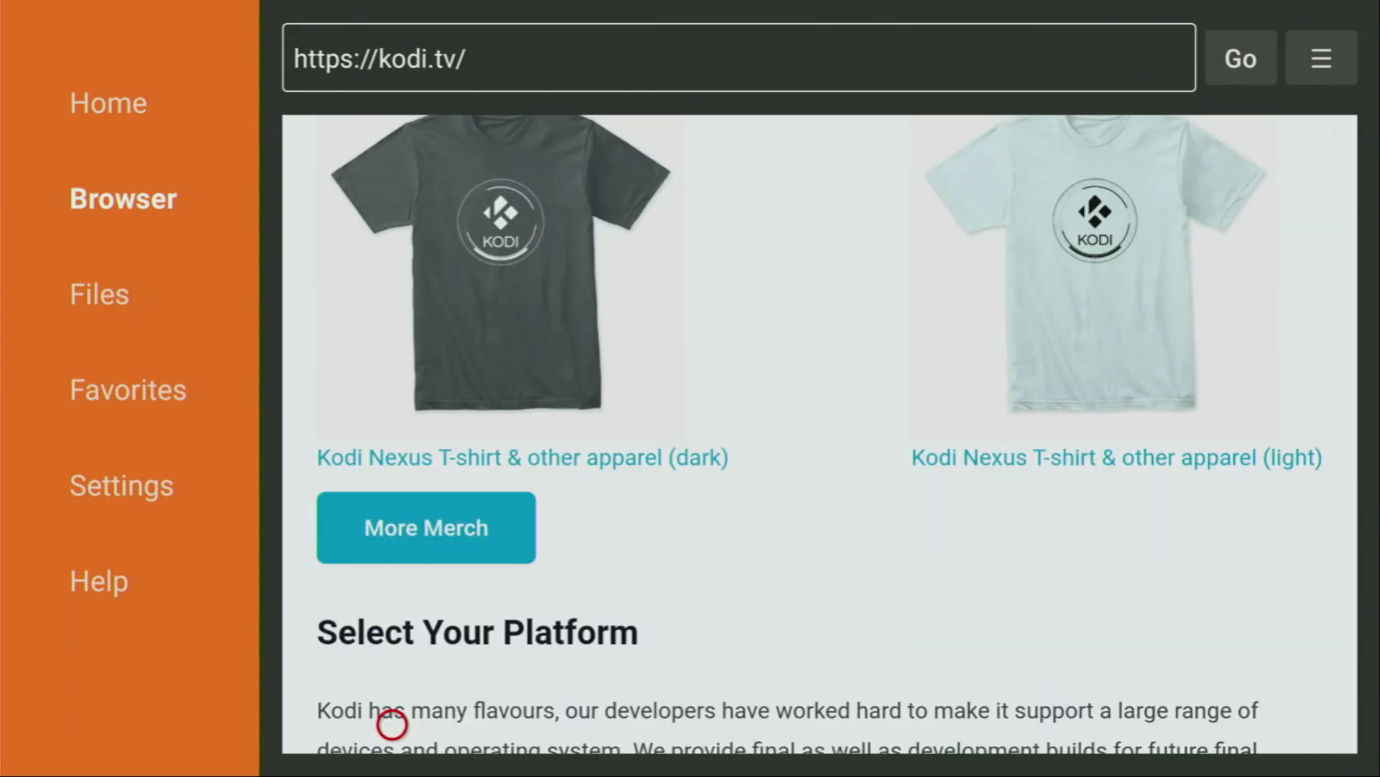
{"action": "scroll", "scroll_direction": "down", "scroll_amount": 3}
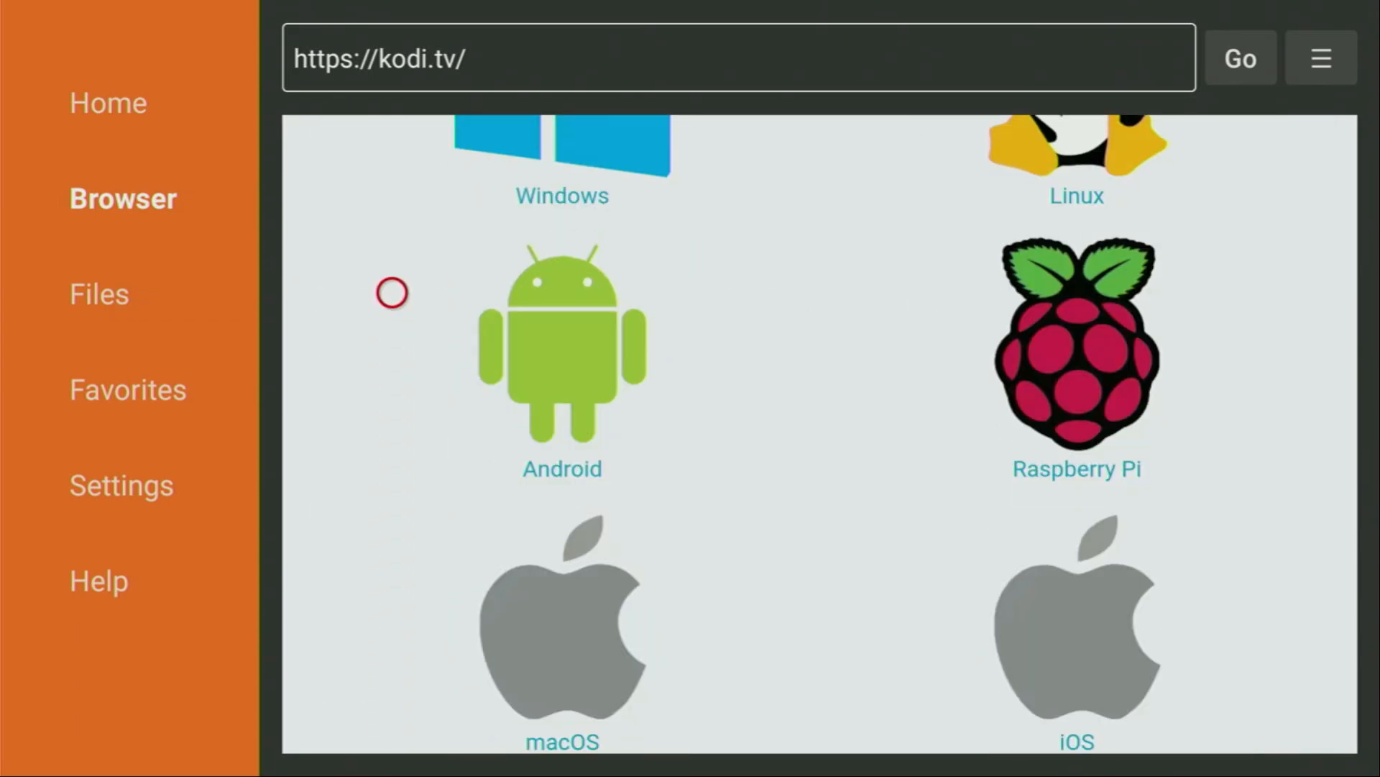
{"action": "mouse_move", "coordinate": [753, 330]}
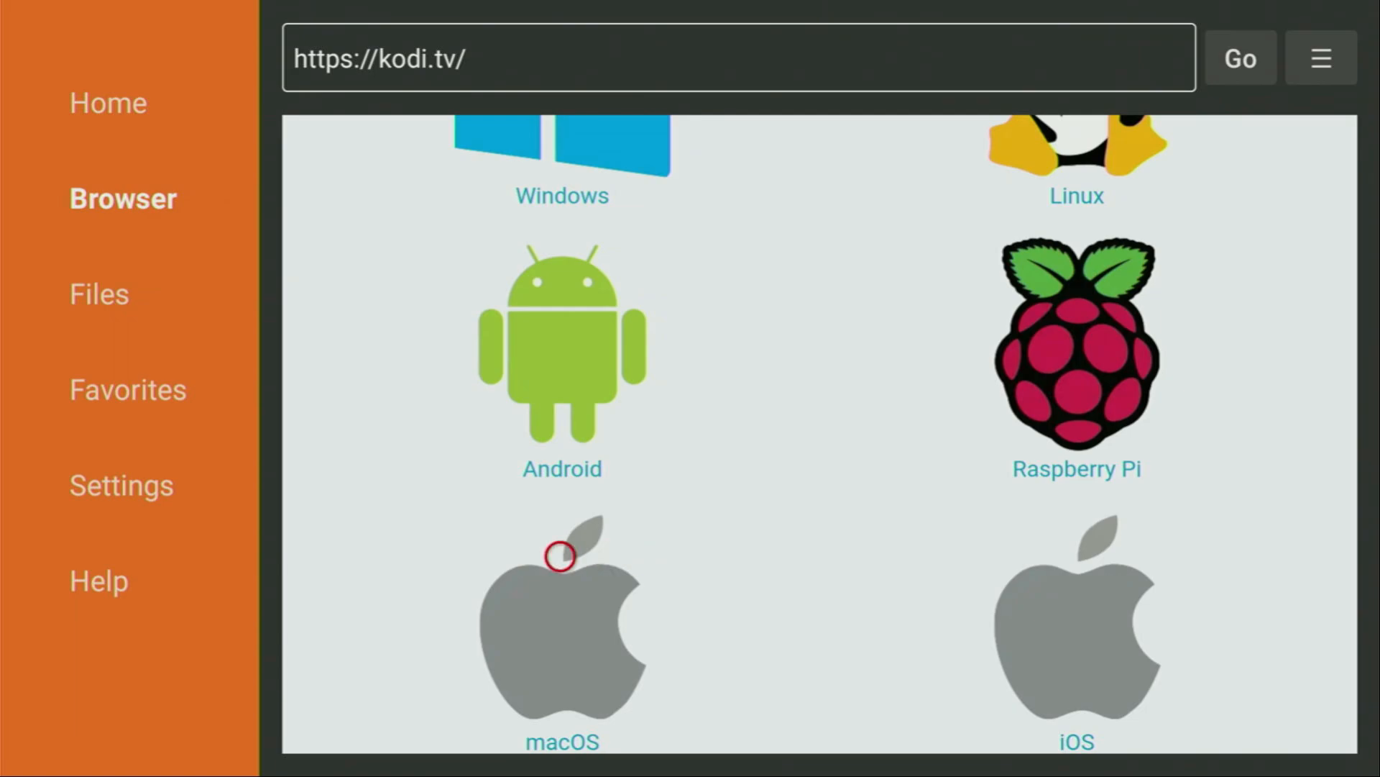
{"action": "mouse_move", "coordinate": [454, 268]}
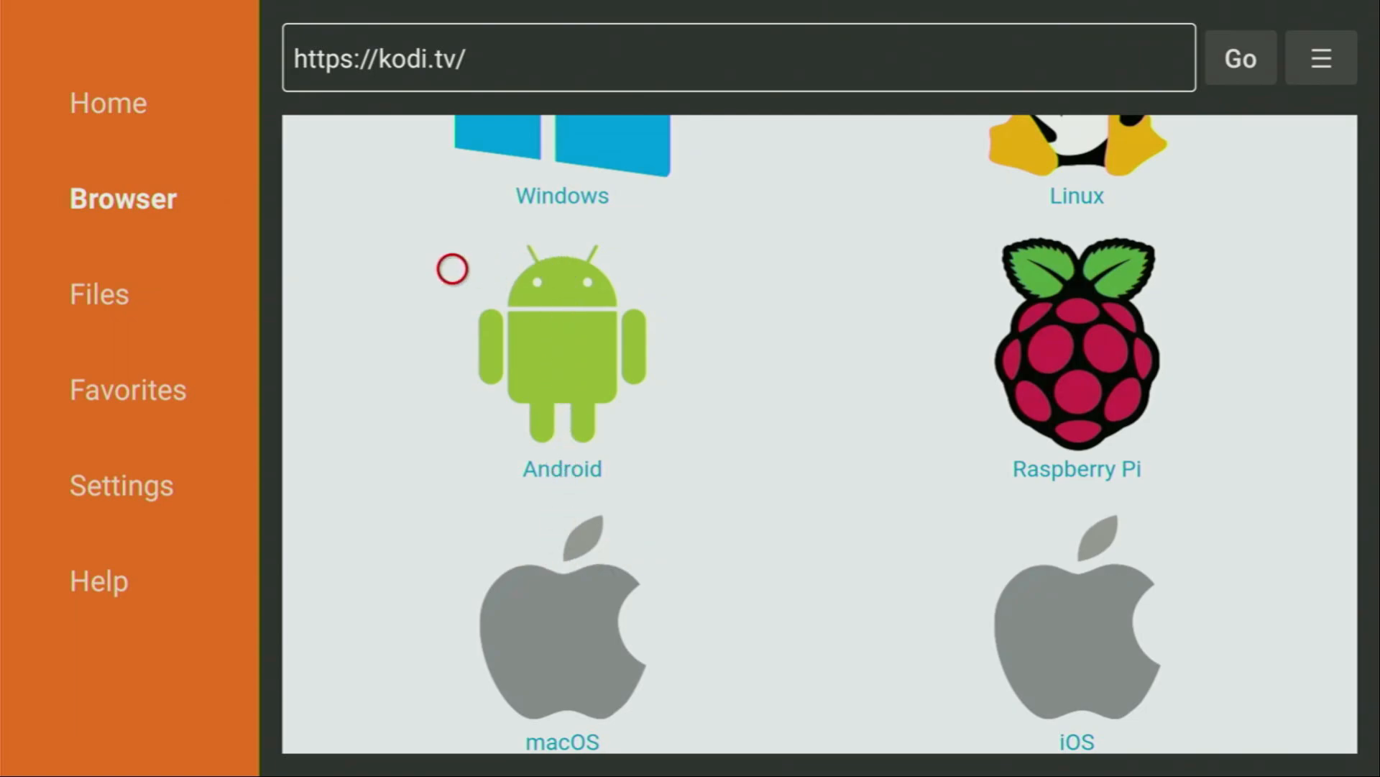
{"action": "mouse_move", "coordinate": [345, 317]}
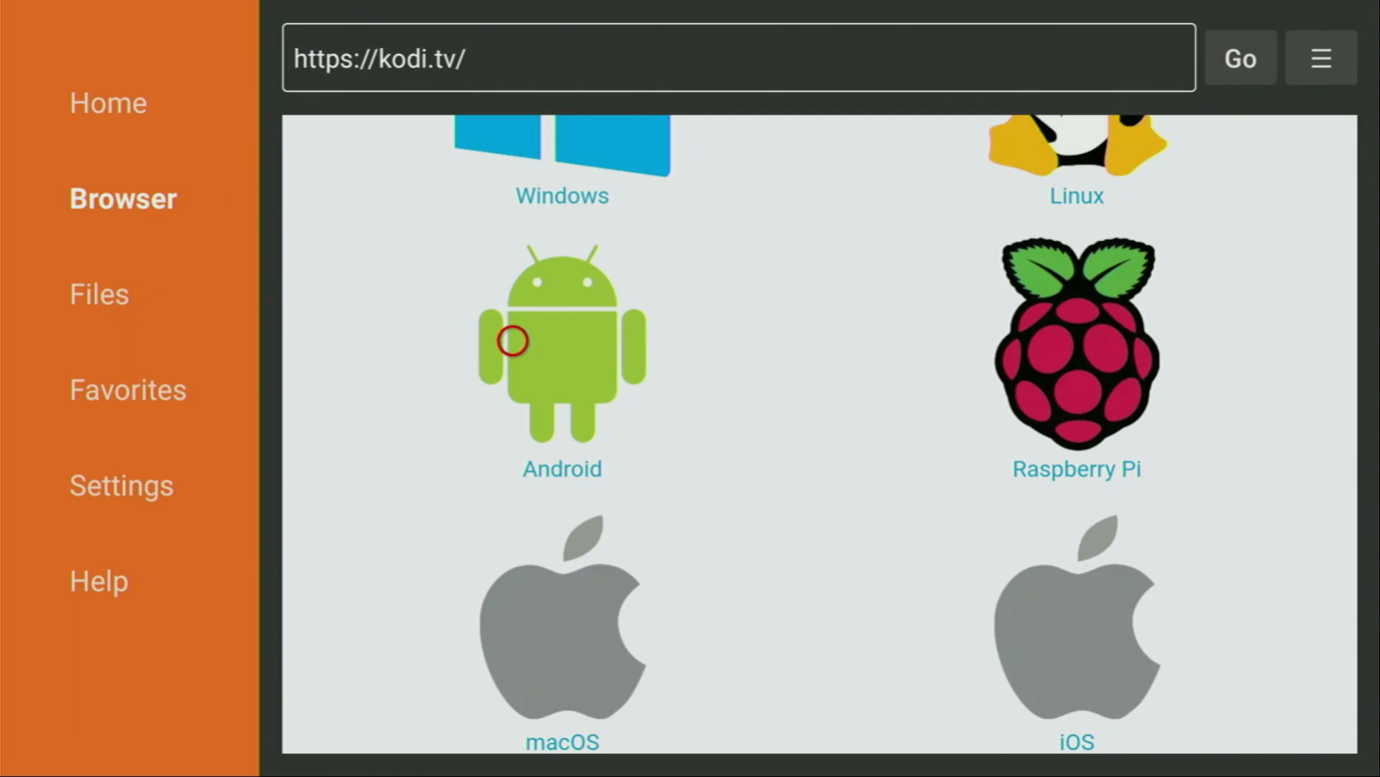
{"action": "left_click", "coordinate": [562, 340]}
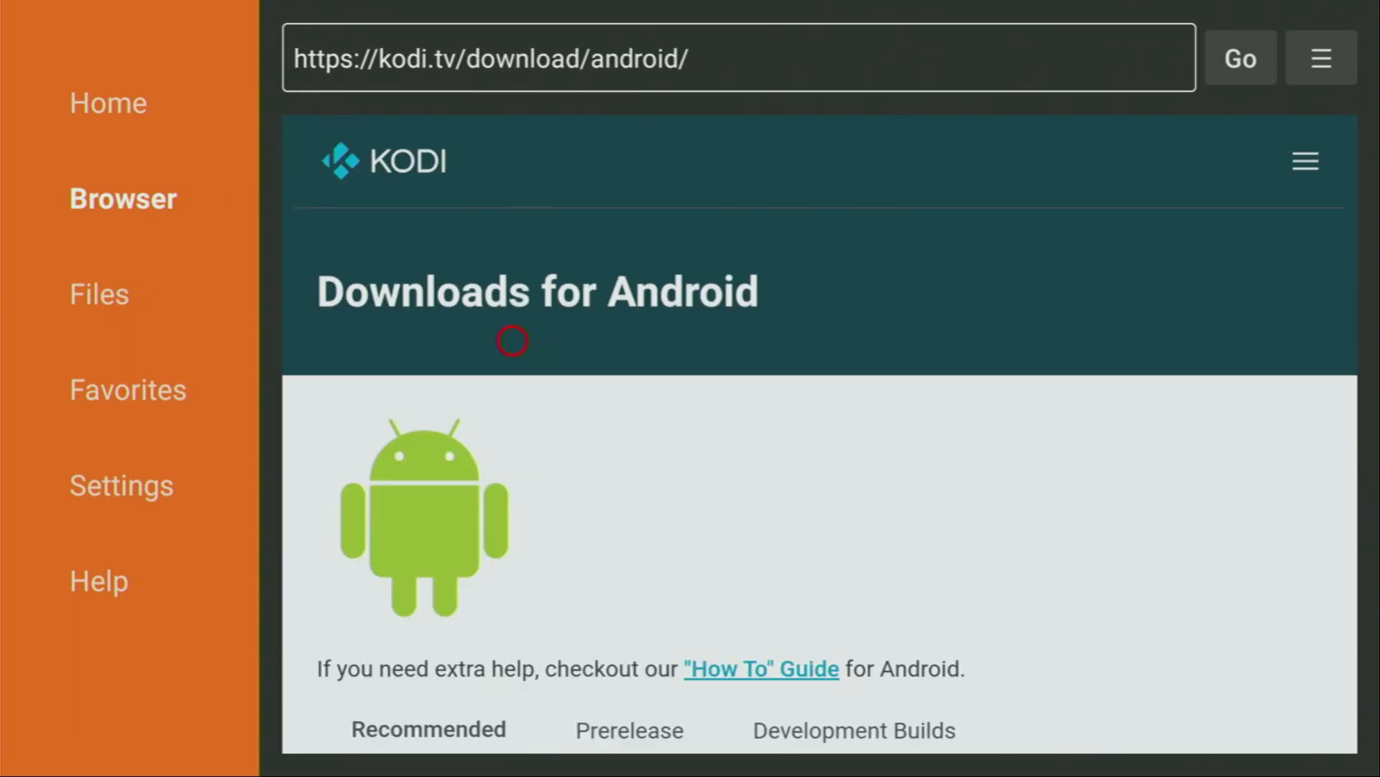
Step: Download the ARMV7A (32-bit) Kodi build, saving kodi-21.apk
{"action": "scroll", "scroll_direction": "down", "scroll_amount": 3}
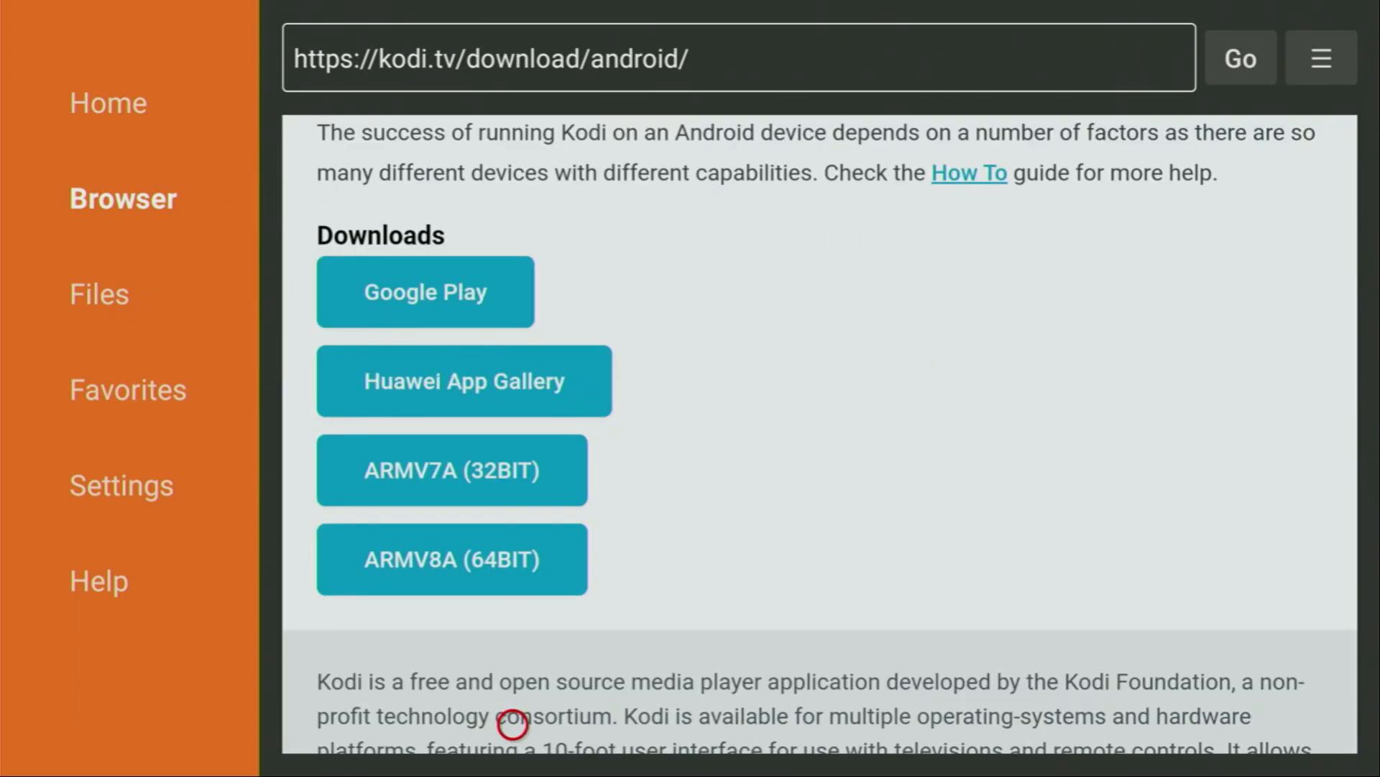
{"action": "mouse_move", "coordinate": [464, 209]}
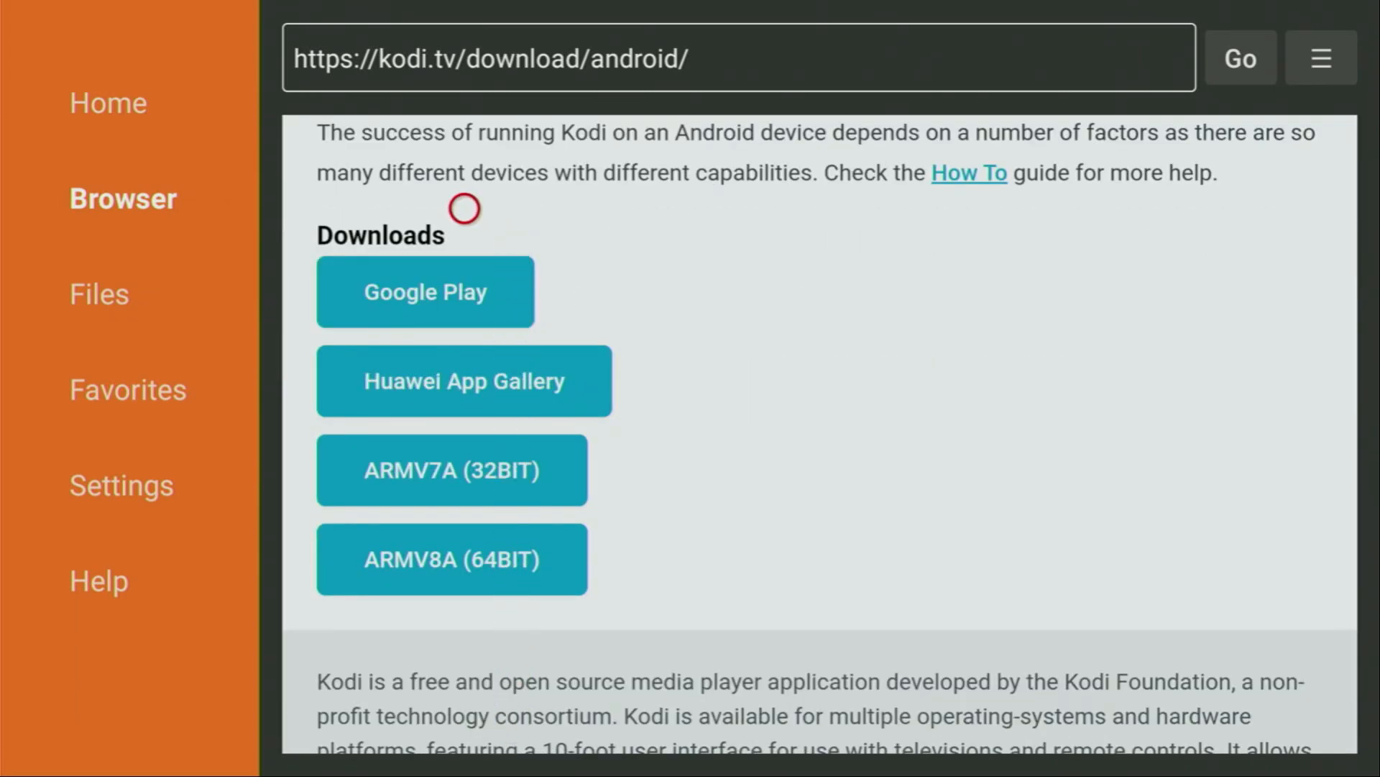
{"action": "mouse_move", "coordinate": [695, 604]}
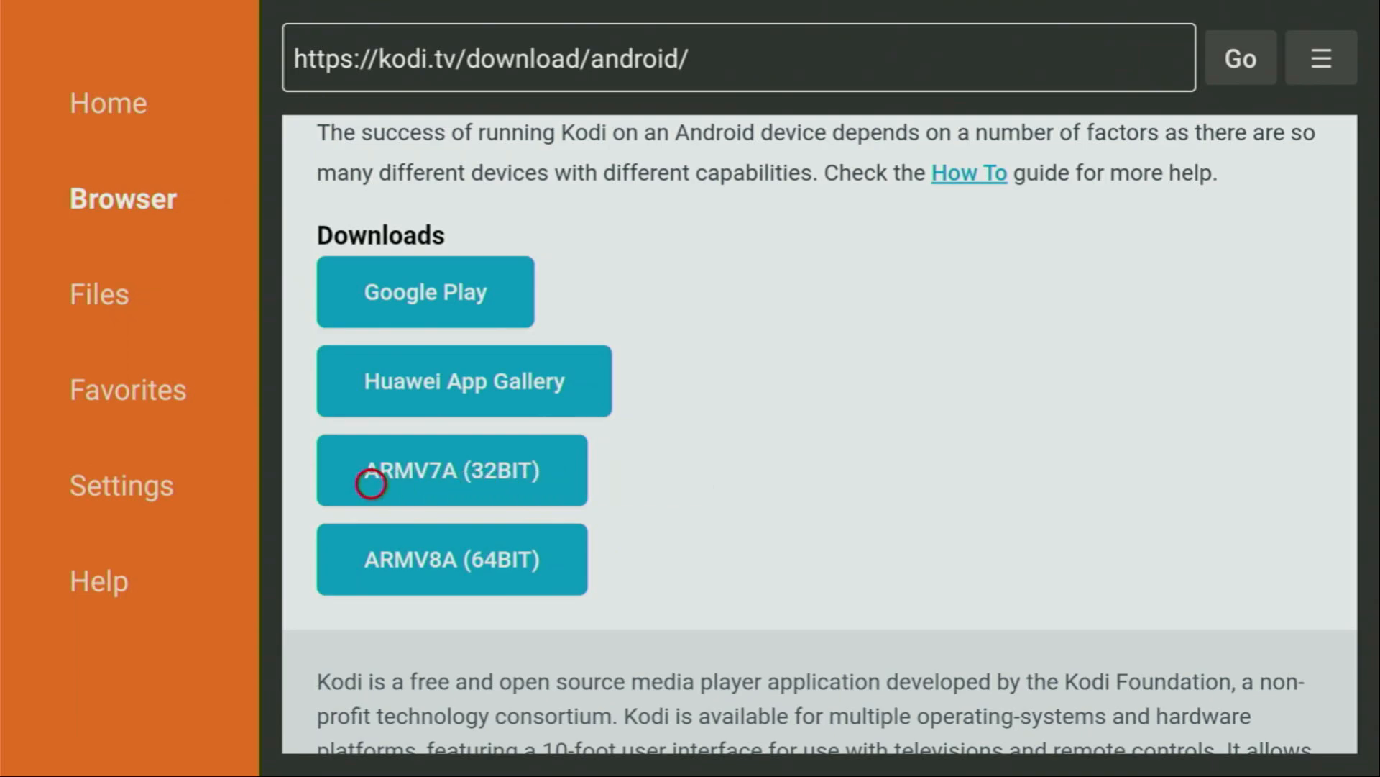
{"action": "mouse_move", "coordinate": [672, 484]}
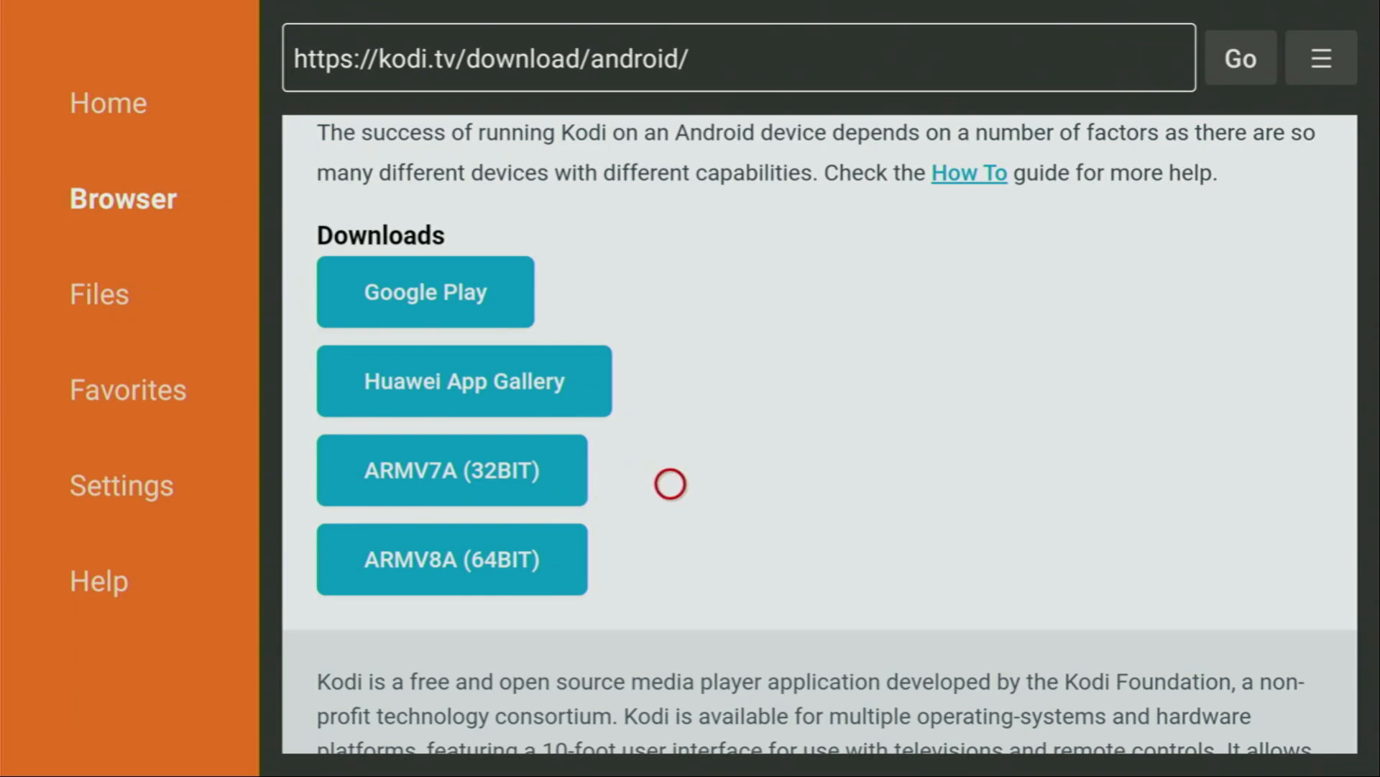
{"action": "mouse_move", "coordinate": [466, 485]}
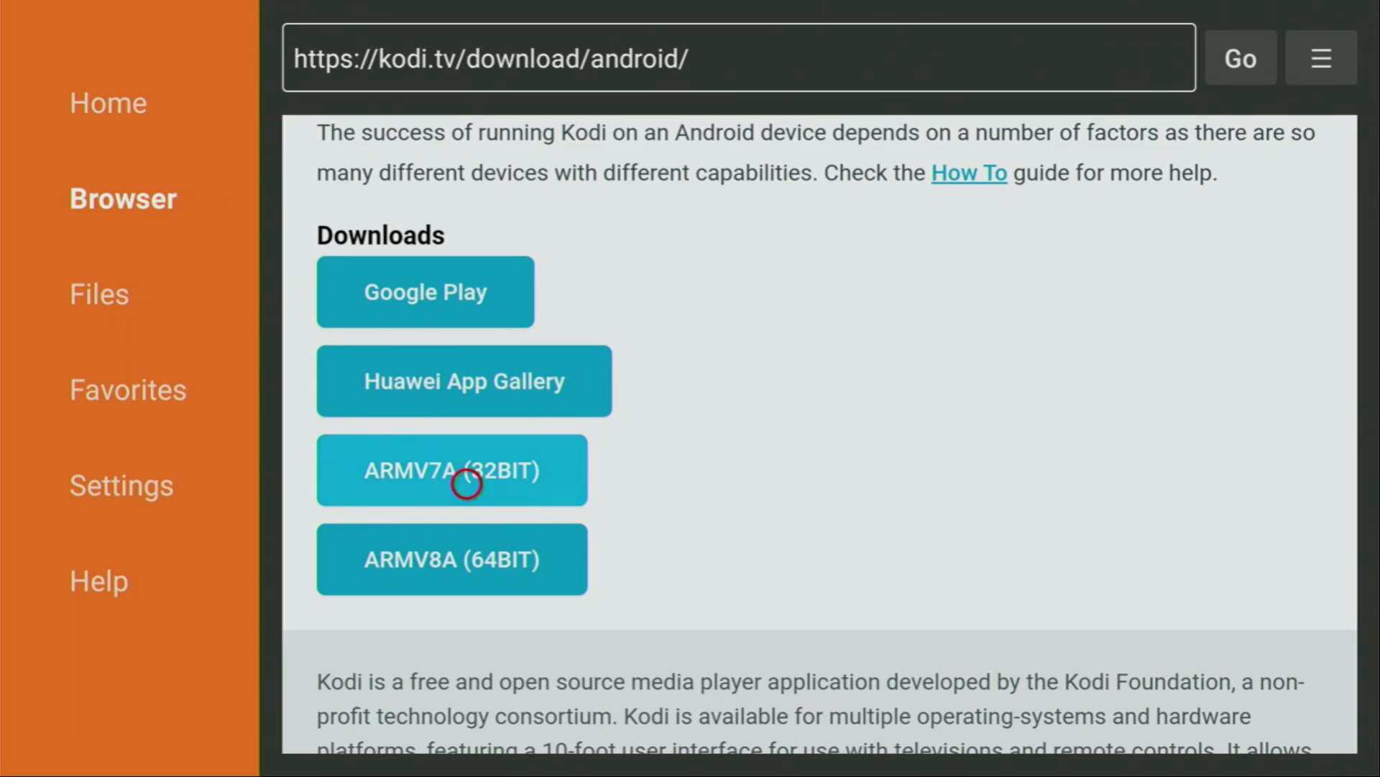
{"action": "left_click", "coordinate": [462, 470]}
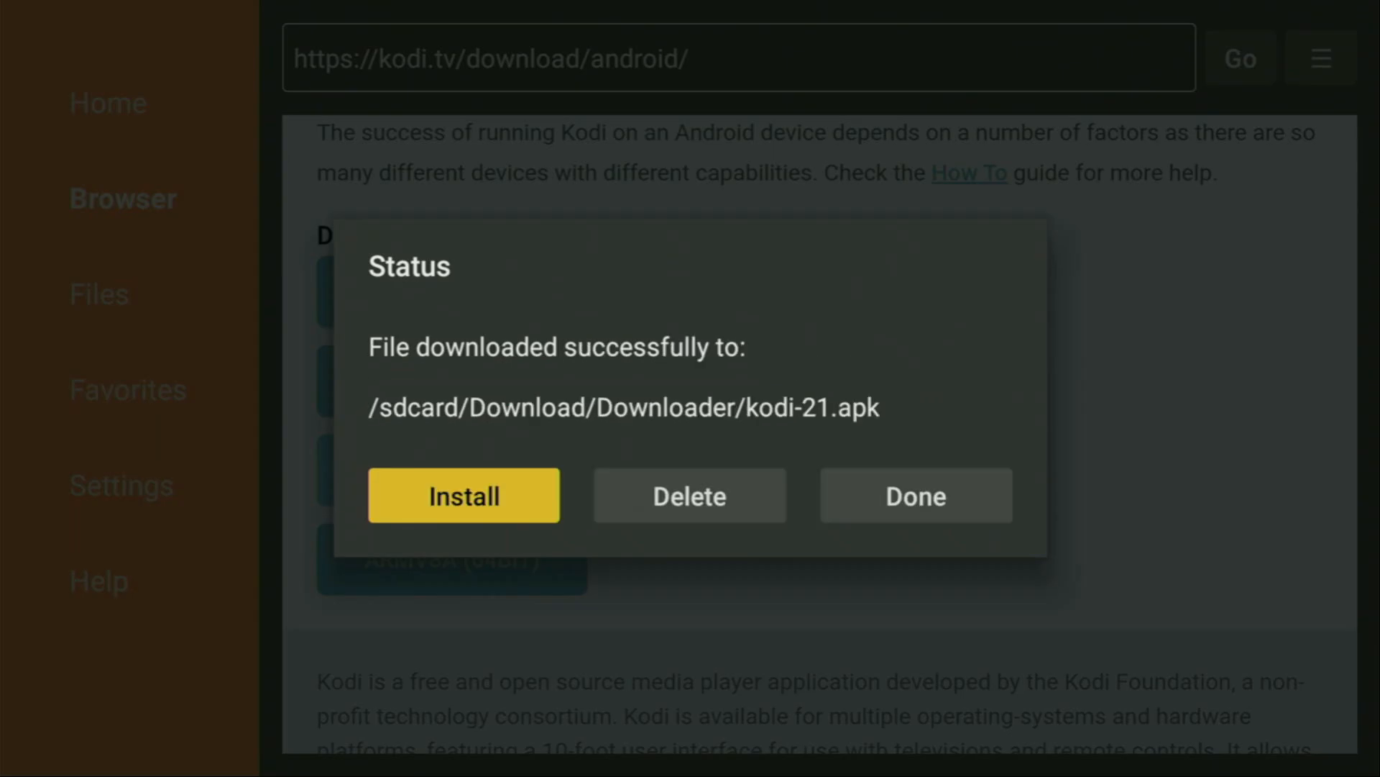
Step: Install kodi-21.apk through the package installer and close it when installation finishes
{"action": "left_click", "coordinate": [464, 496]}
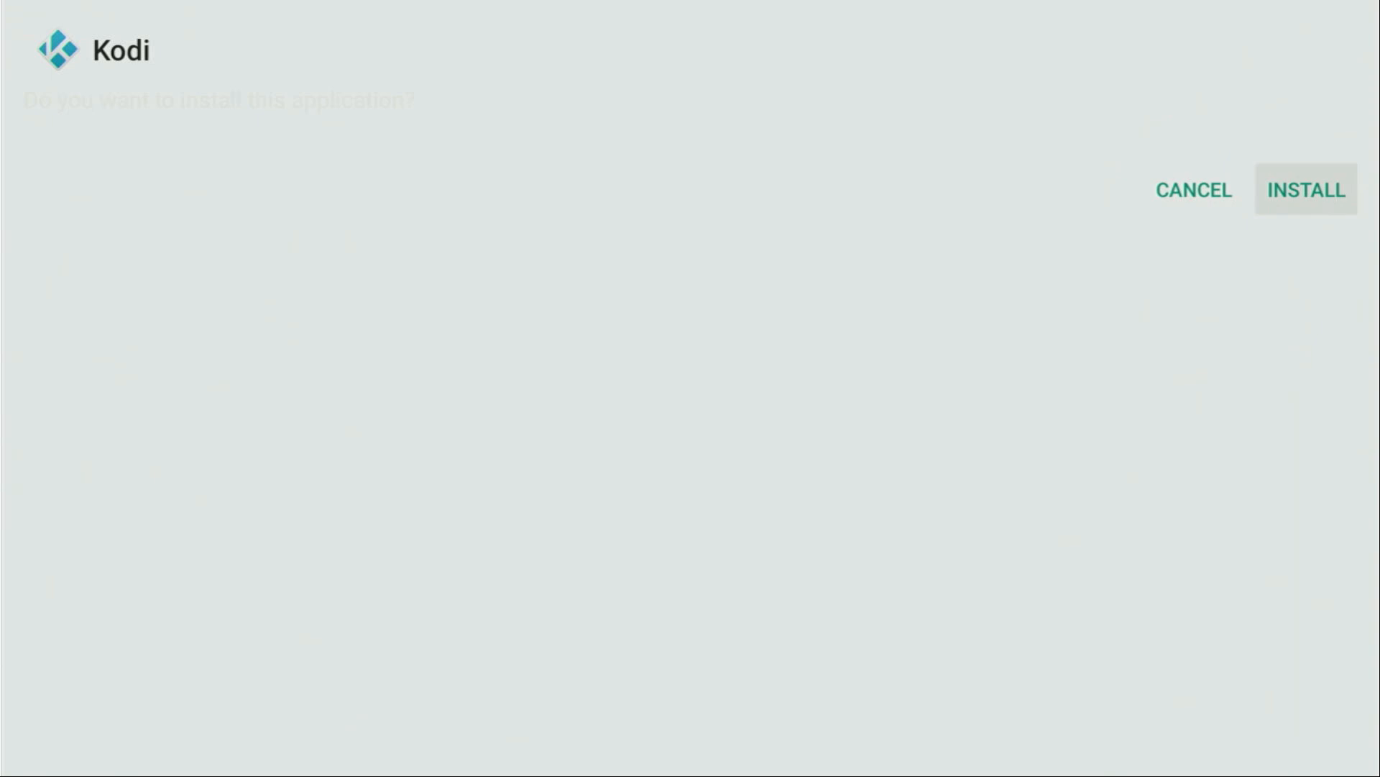
{"action": "left_click", "coordinate": [1303, 191]}
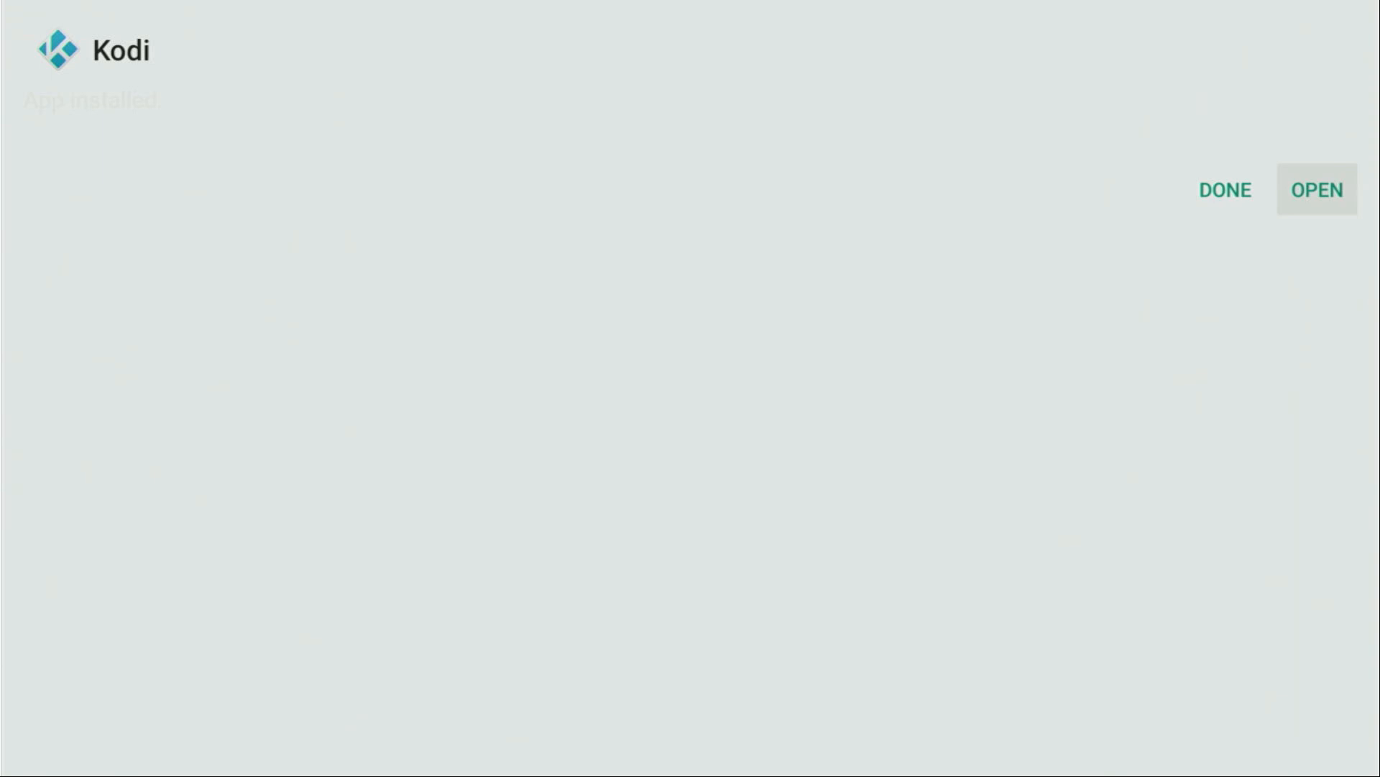
{"action": "left_click", "coordinate": [1316, 191]}
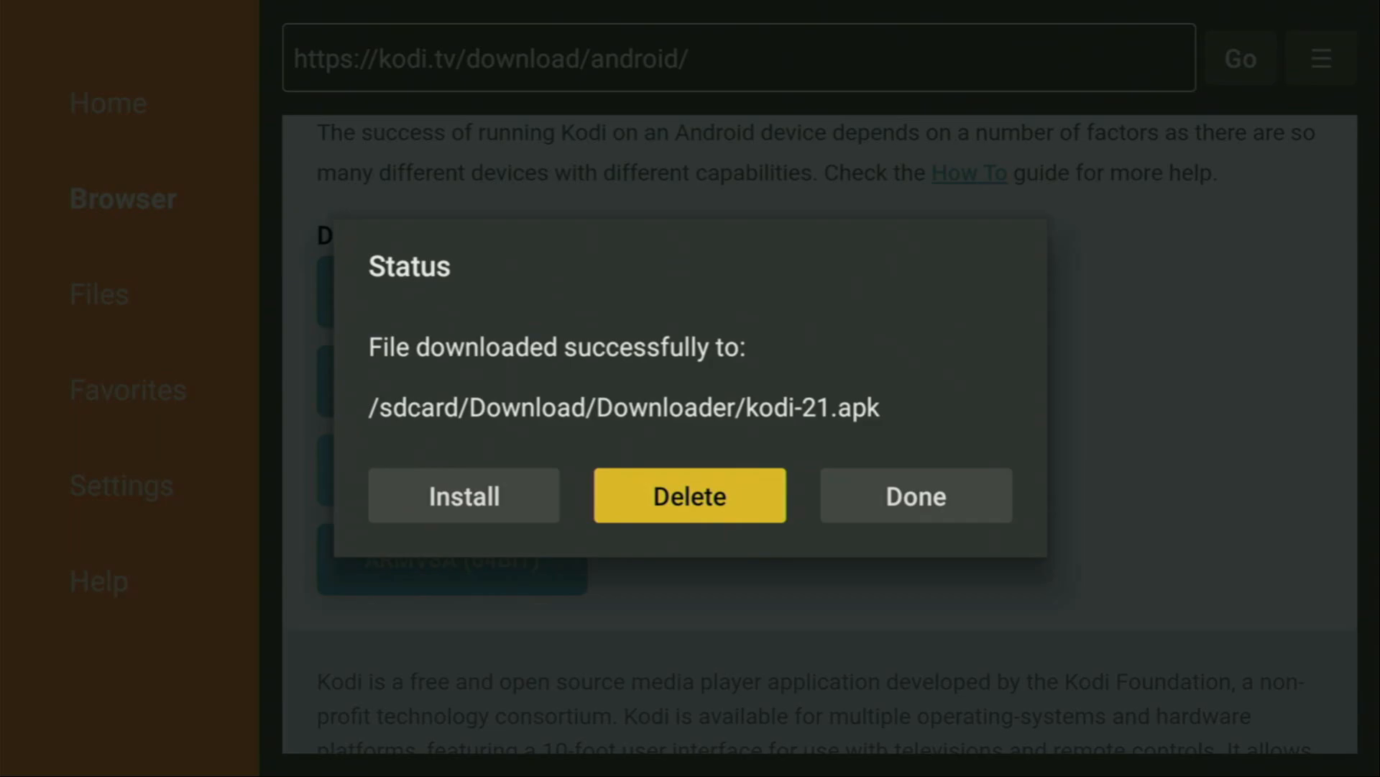
Step: Delete the kodi-21.apk file from Downloader and confirm the deletion
{"action": "left_click", "coordinate": [690, 495]}
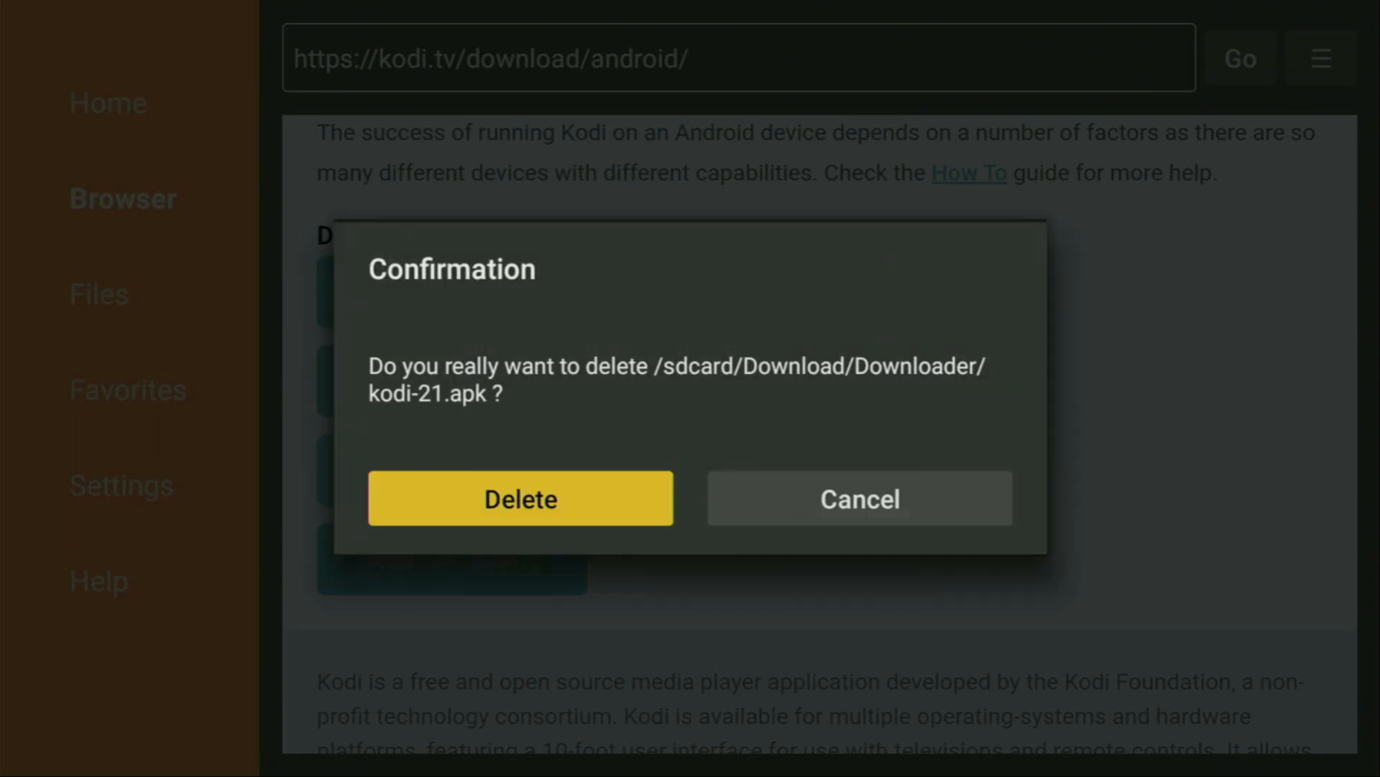
{"action": "left_click", "coordinate": [521, 498]}
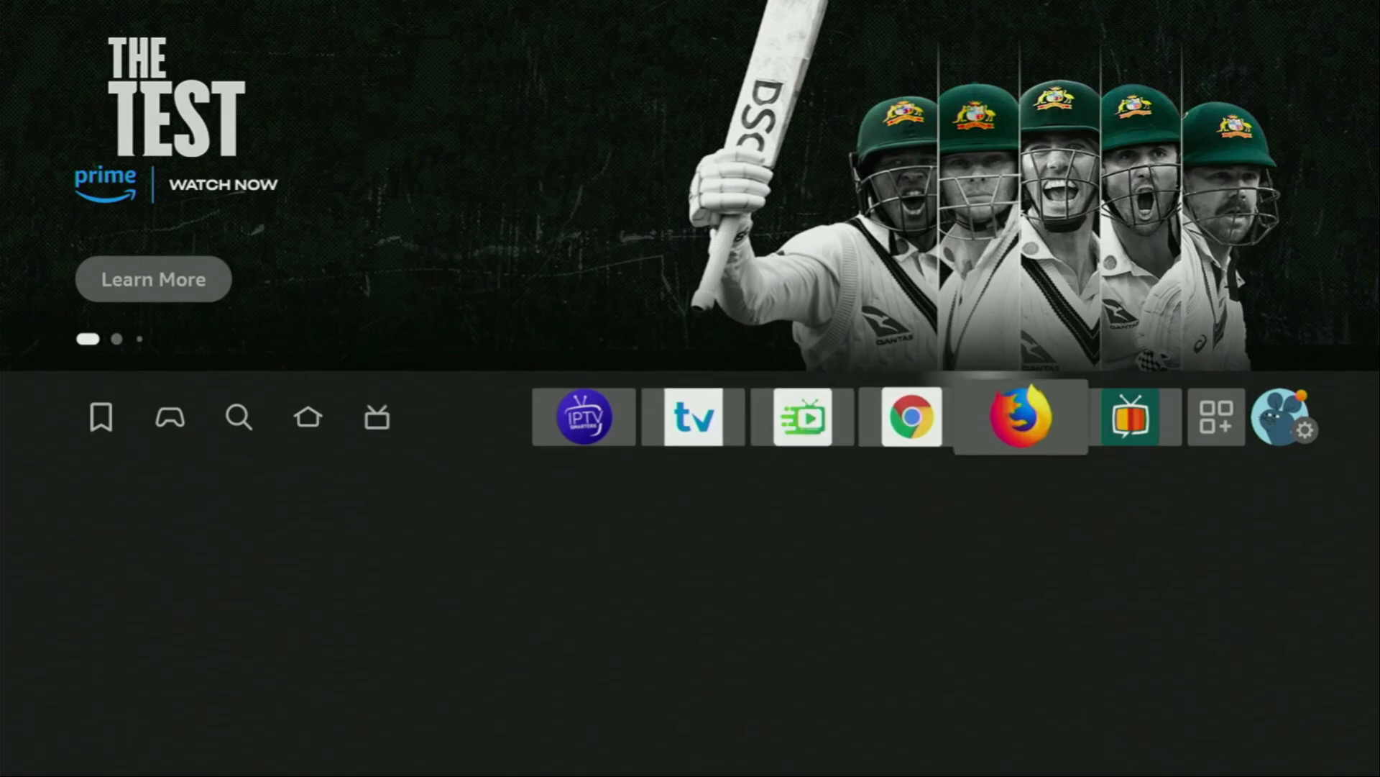
Step: Open the apps grid and move Kodi ahead of IPTV Smarters to the front
{"action": "left_click", "coordinate": [1215, 419]}
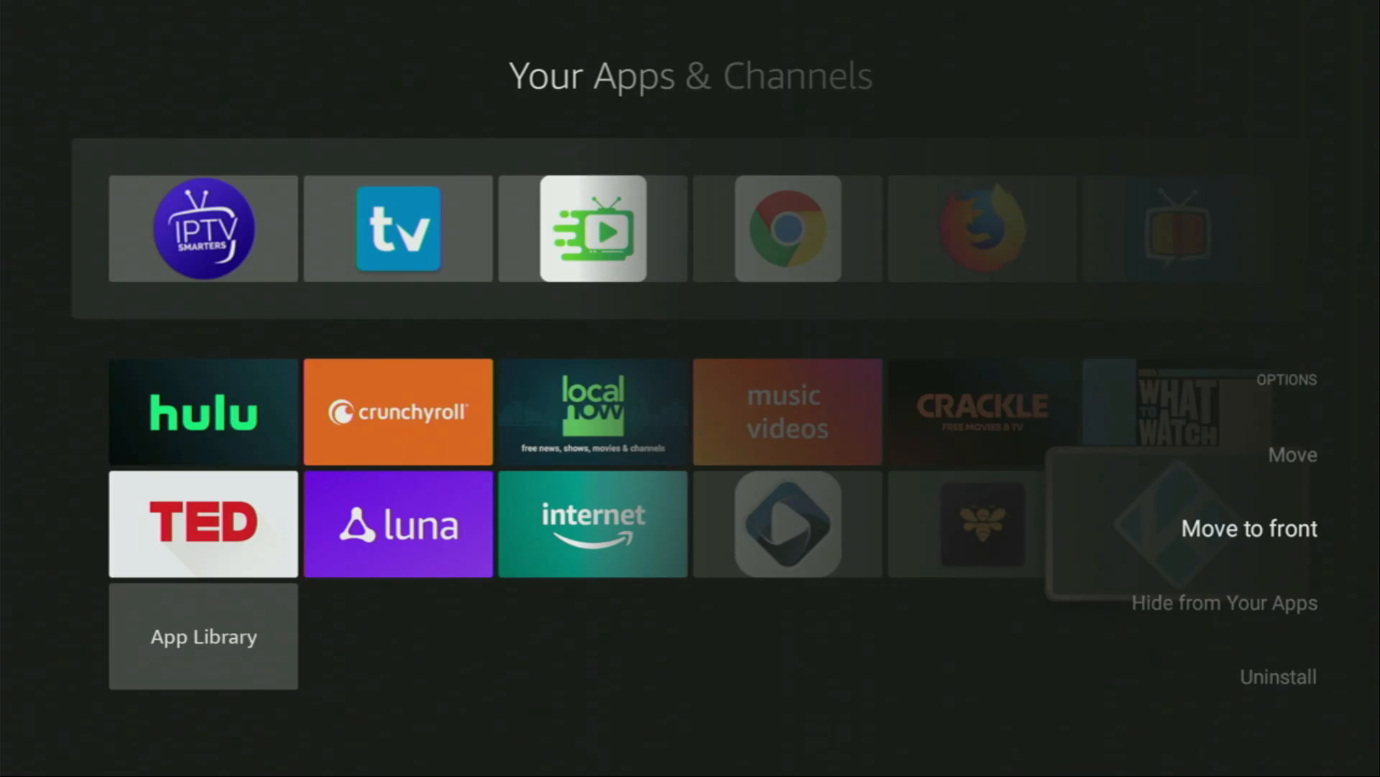
{"action": "left_click", "coordinate": [1250, 529]}
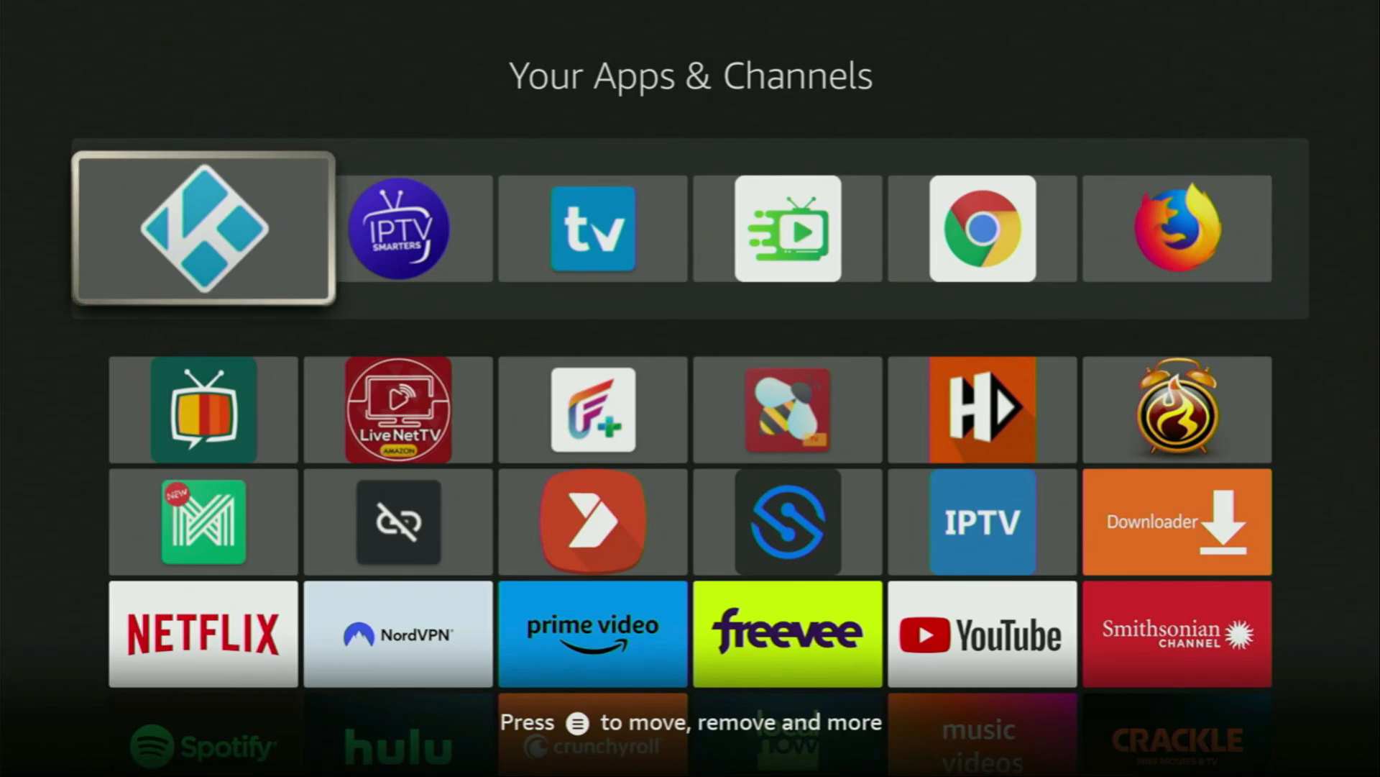
{"action": "key", "text": "down"}
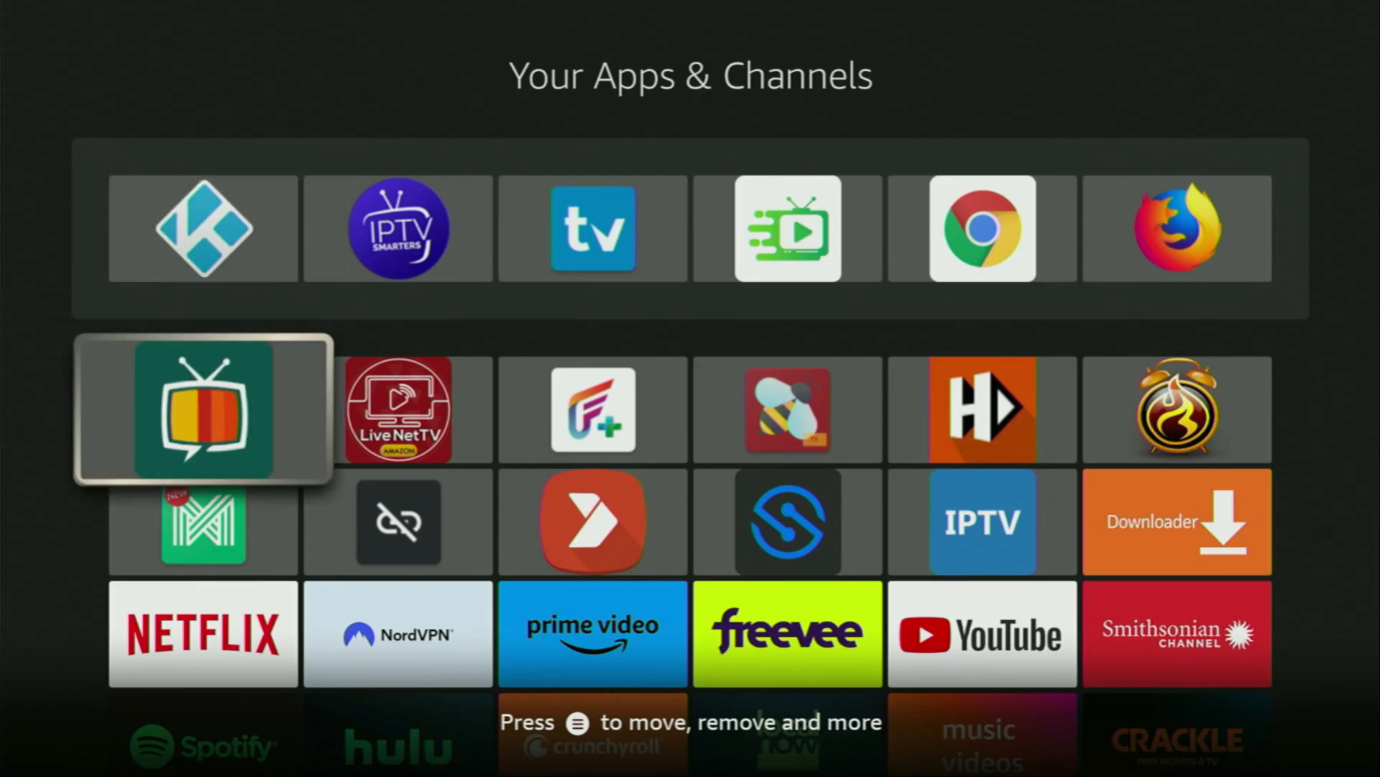